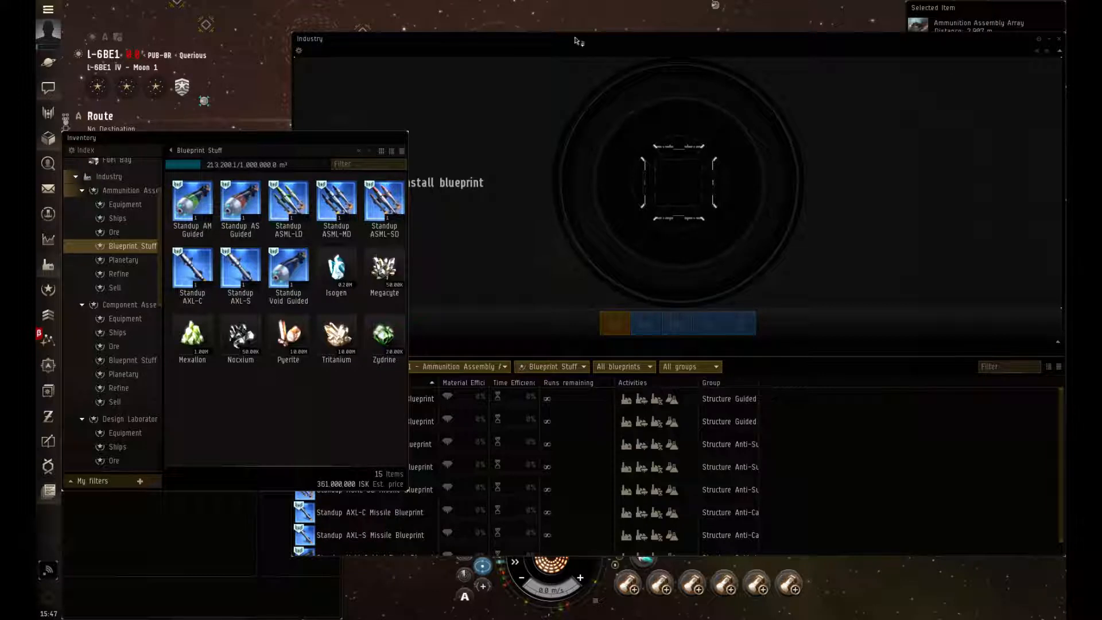
pyautogui.moveTo(527, 93)
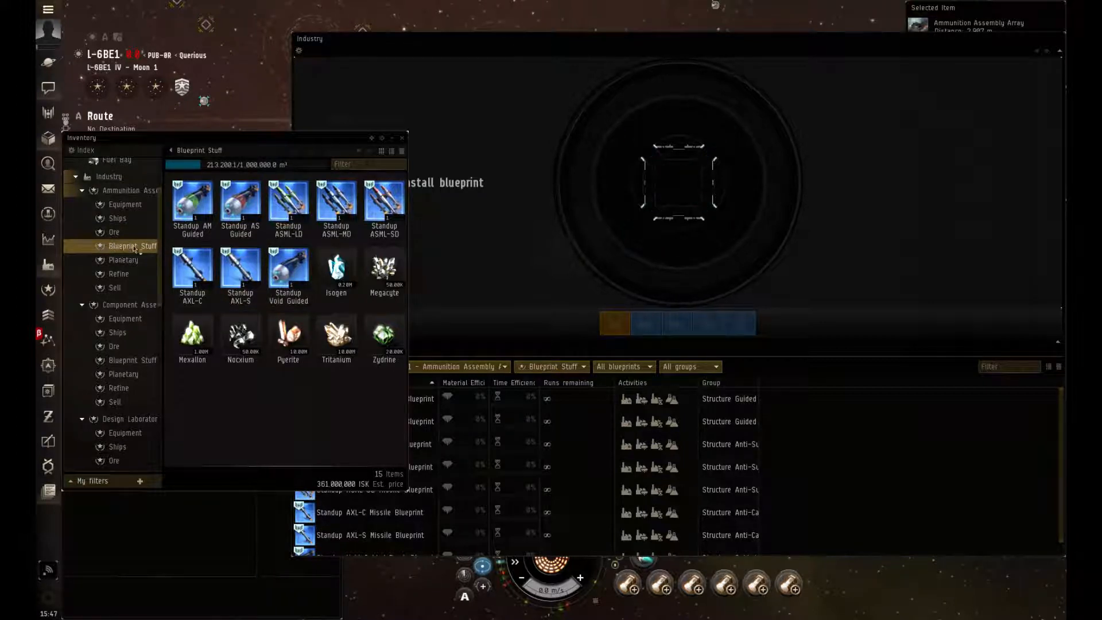
# View the Standup AM Guided Bomb blueprint's info via its right-click Show Info option
pyautogui.rightClick(192, 205)
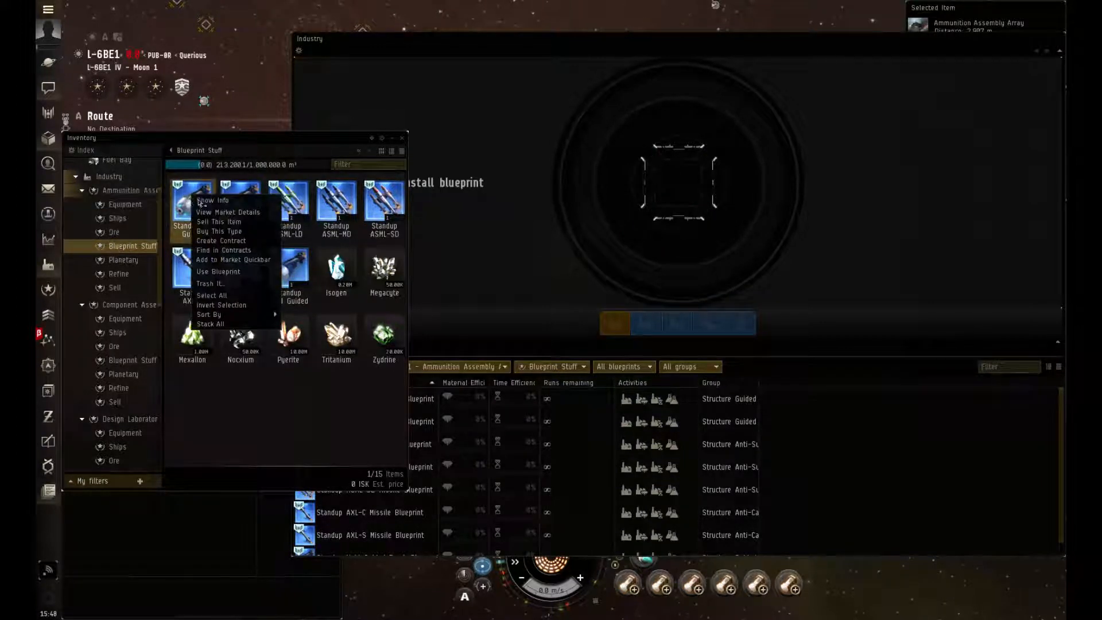
pyautogui.click(211, 200)
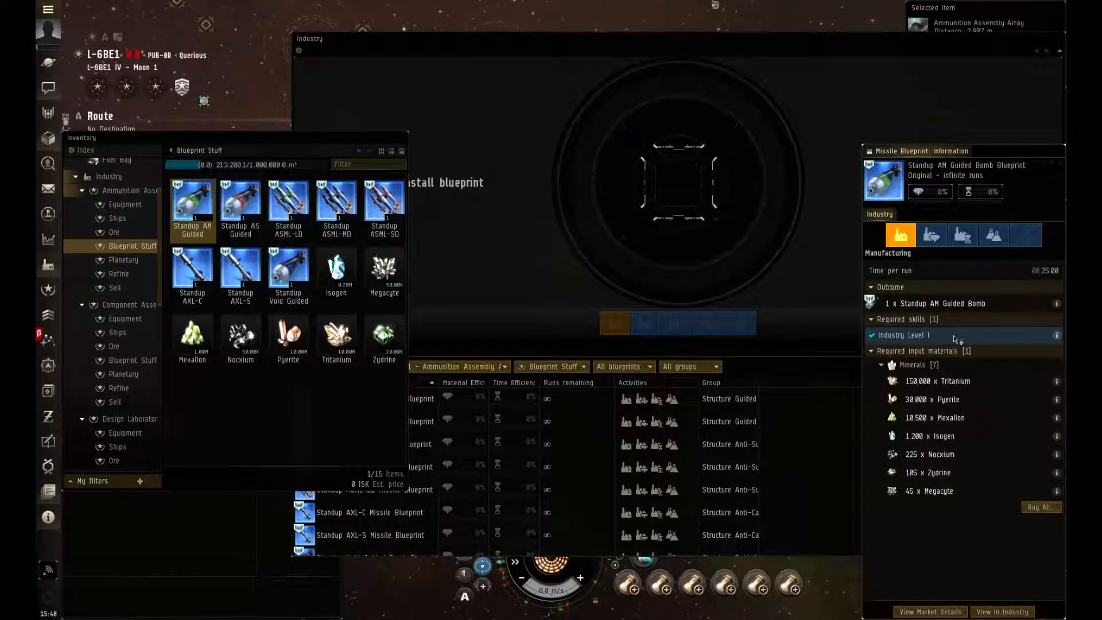
pyautogui.moveTo(907, 334)
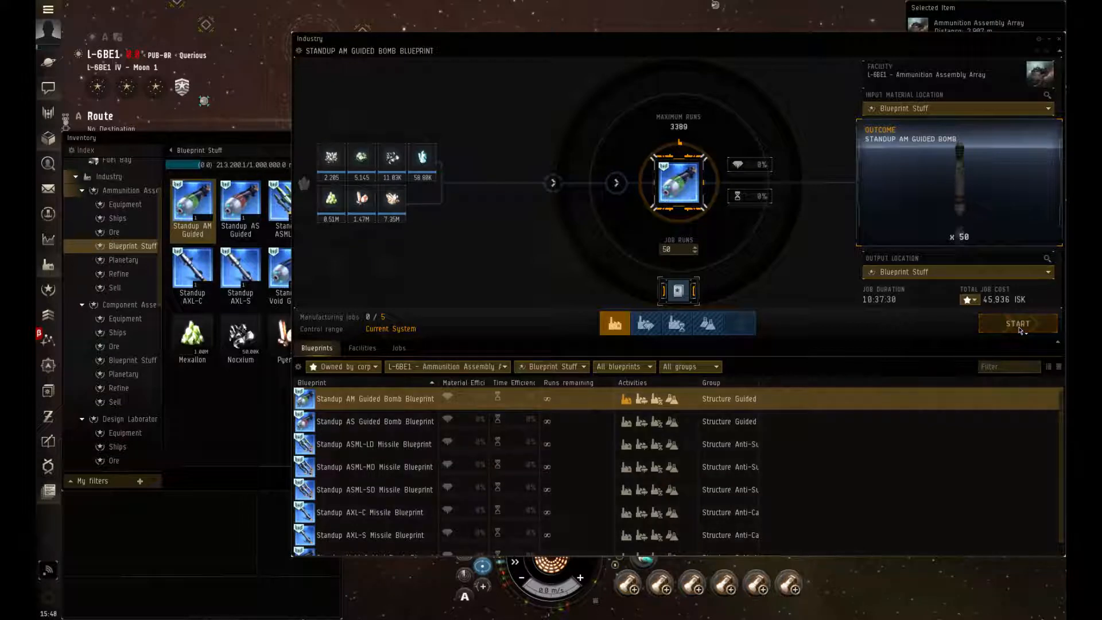
# Start the 50-run Standup AM Guided Bomb job and list the Drone Assembly Array's fighter blueprints
pyautogui.click(1017, 324)
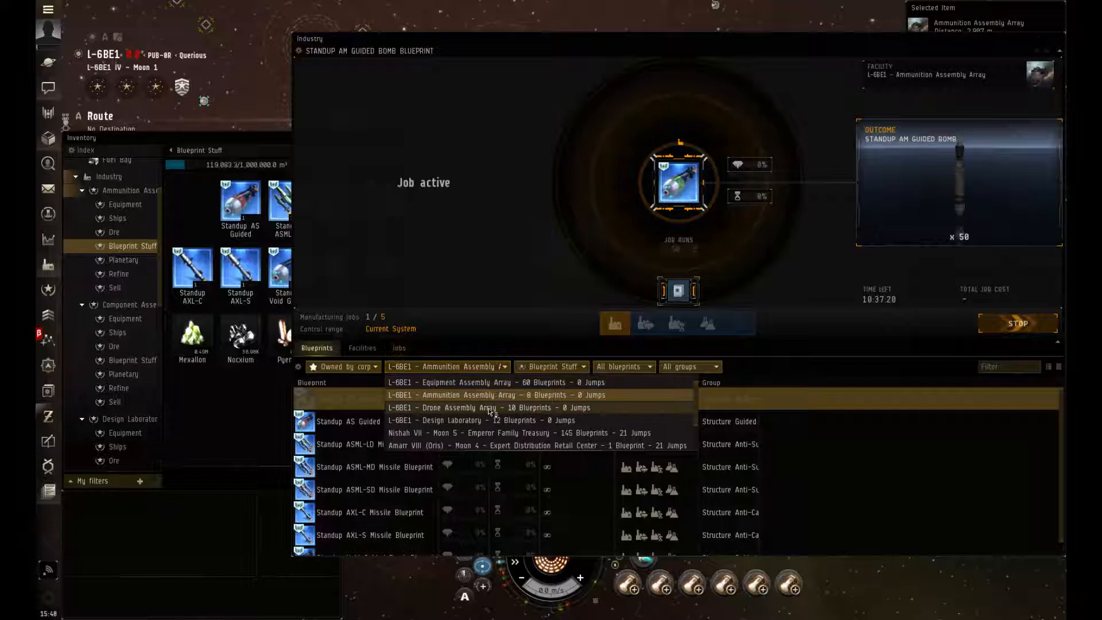
pyautogui.click(484, 407)
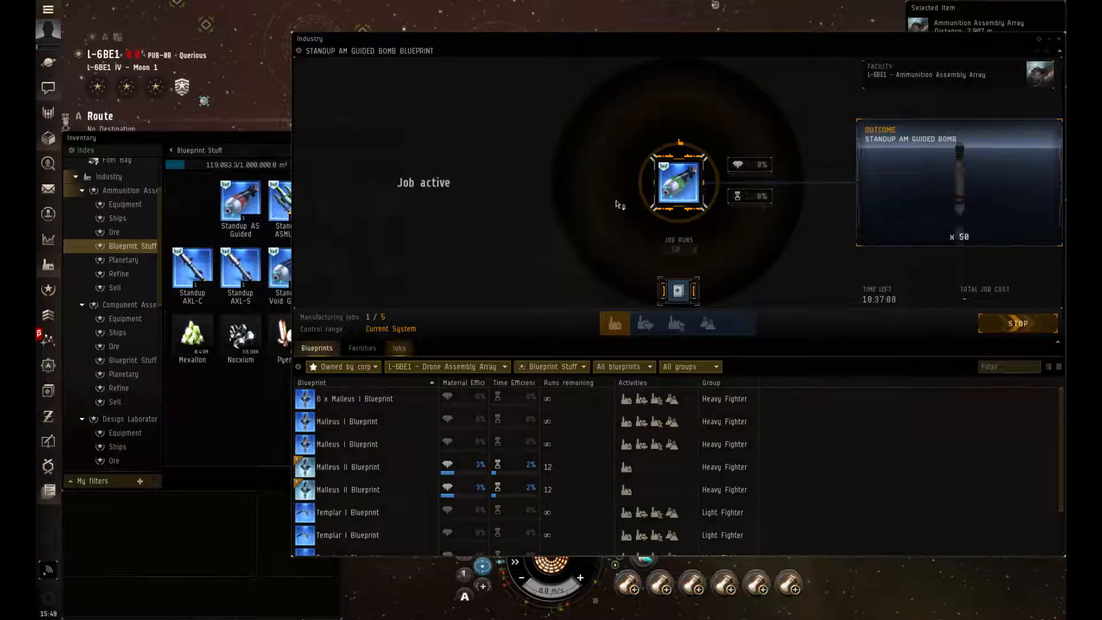
# Load the Malleus I Blueprint, adjust its job runs, and bring up the blueprint's info
pyautogui.click(347, 421)
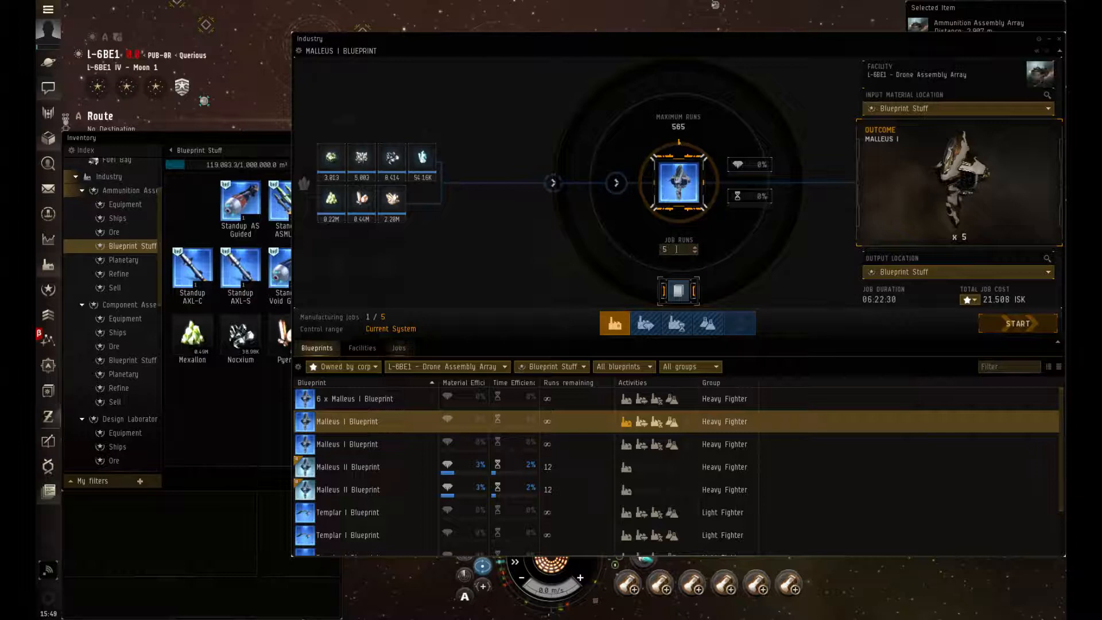
pyautogui.click(399, 346)
pyautogui.write('10')
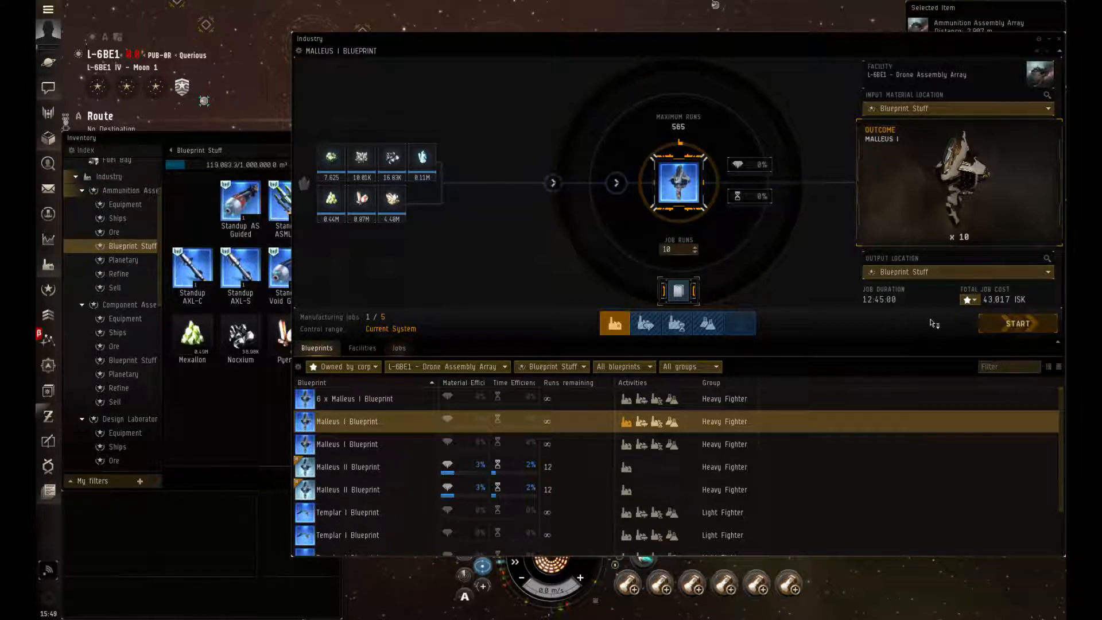
pyautogui.click(398, 348)
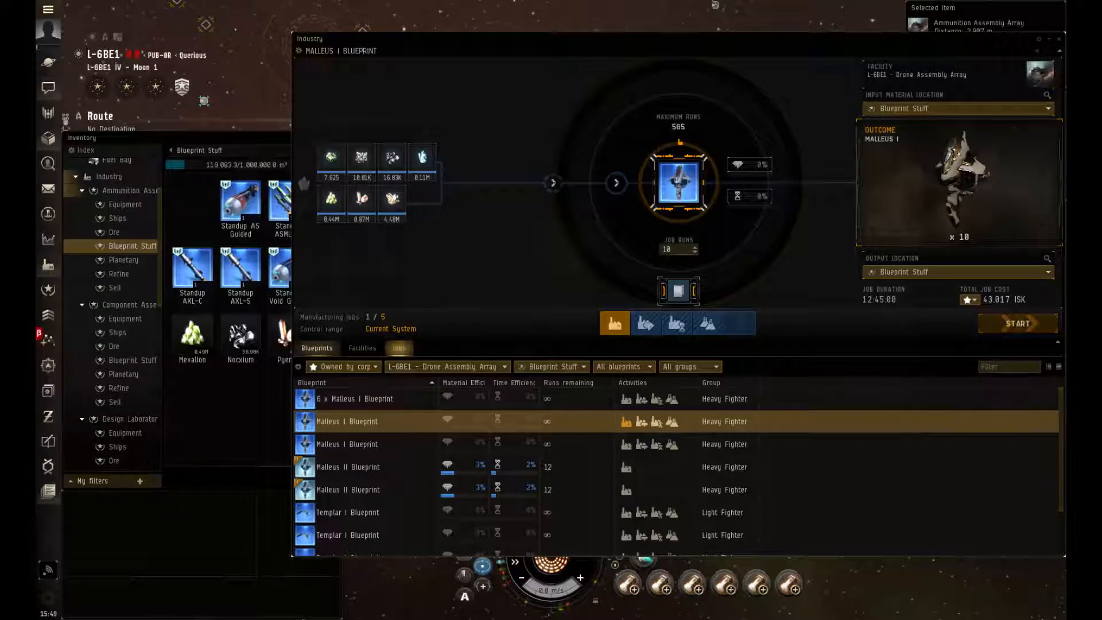
pyautogui.rightClick(957, 179)
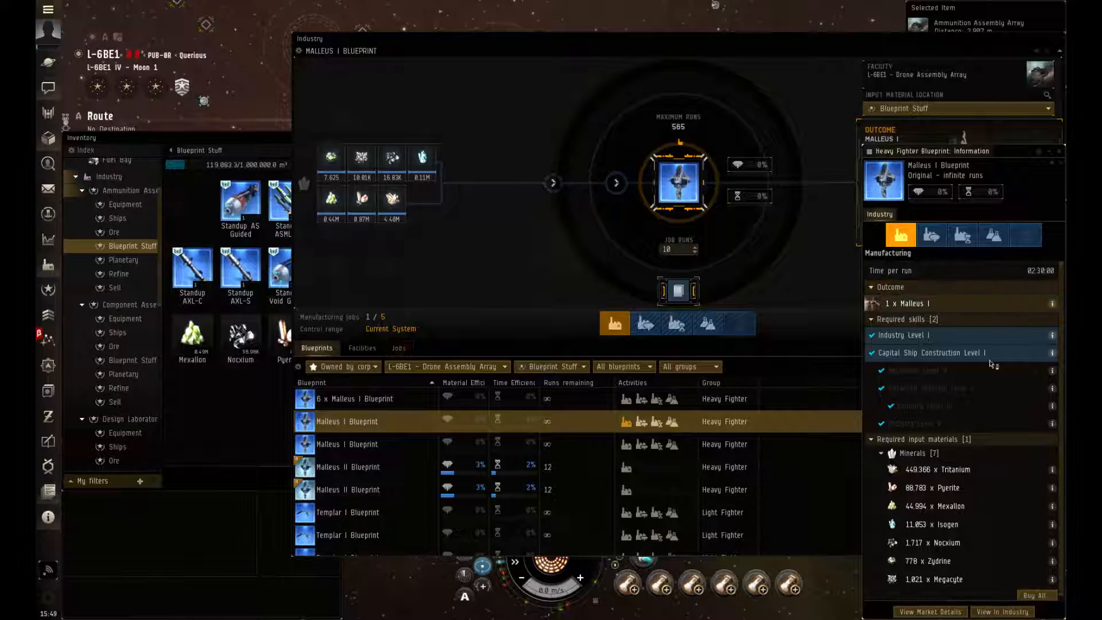
pyautogui.moveTo(903, 335)
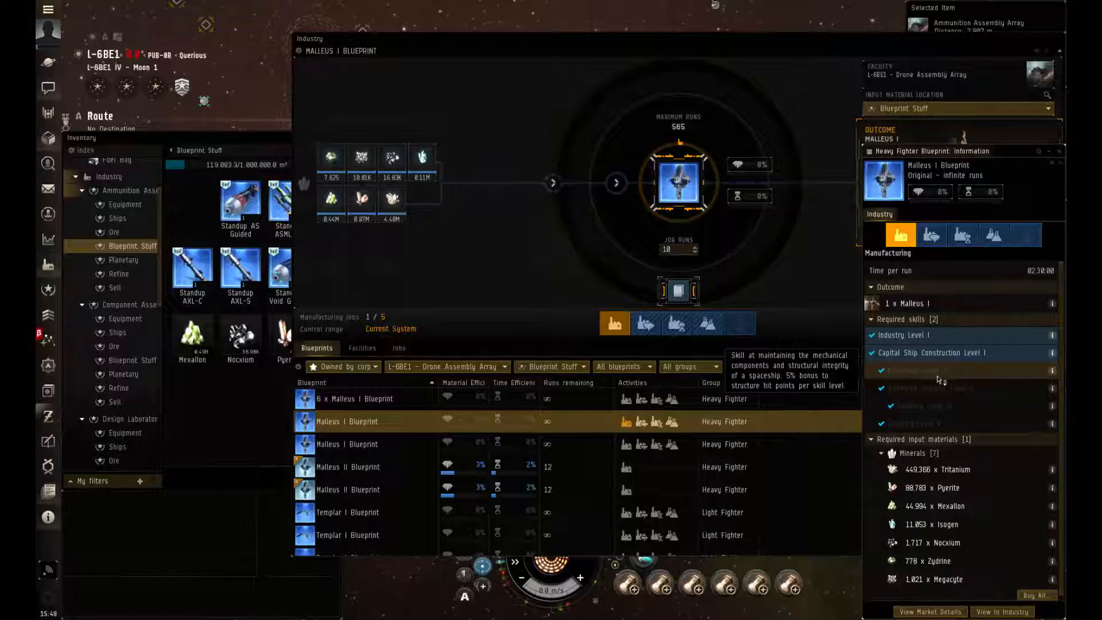
pyautogui.moveTo(931, 352)
pyautogui.write('2')
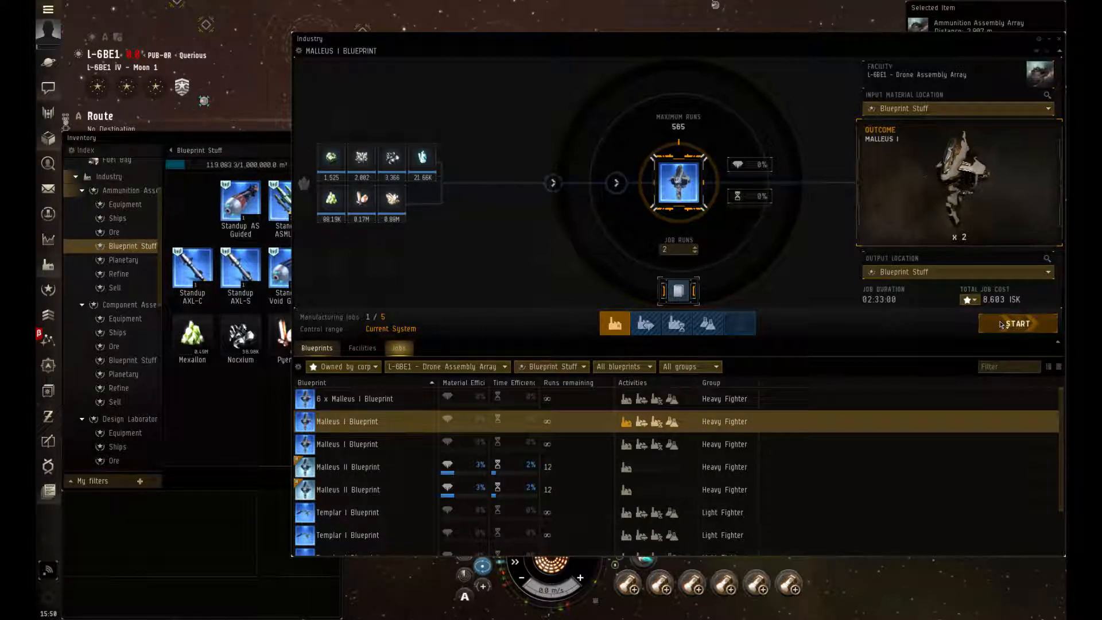
# Start the 2-run Malleus I job and select the Design Laboratory's Blueprint Stuff hangar
pyautogui.click(1016, 323)
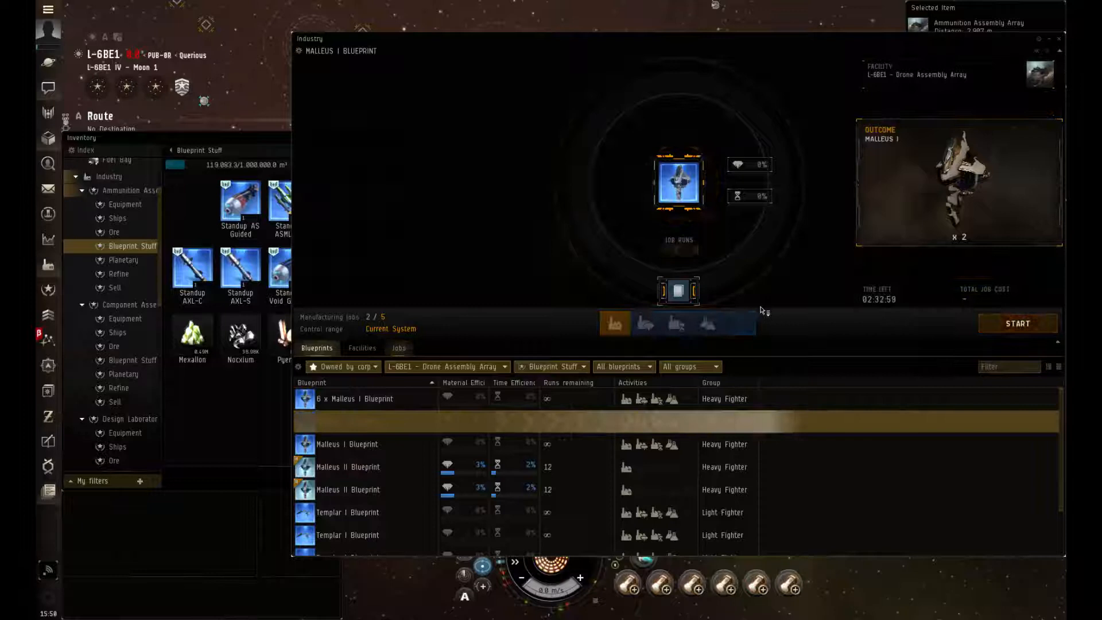
pyautogui.click(1016, 323)
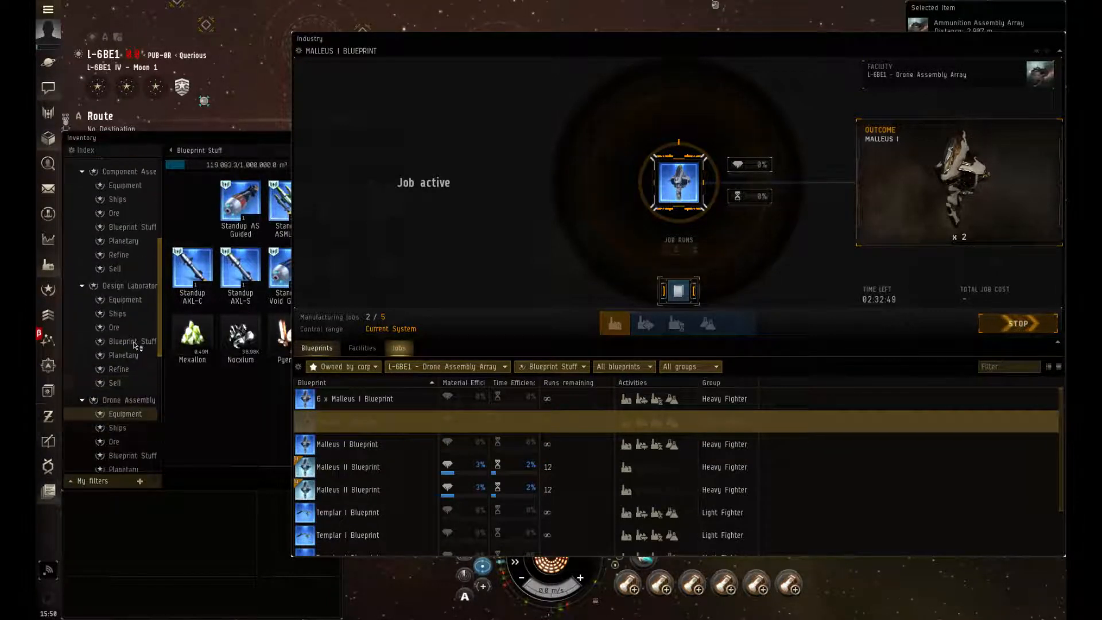
pyautogui.click(132, 341)
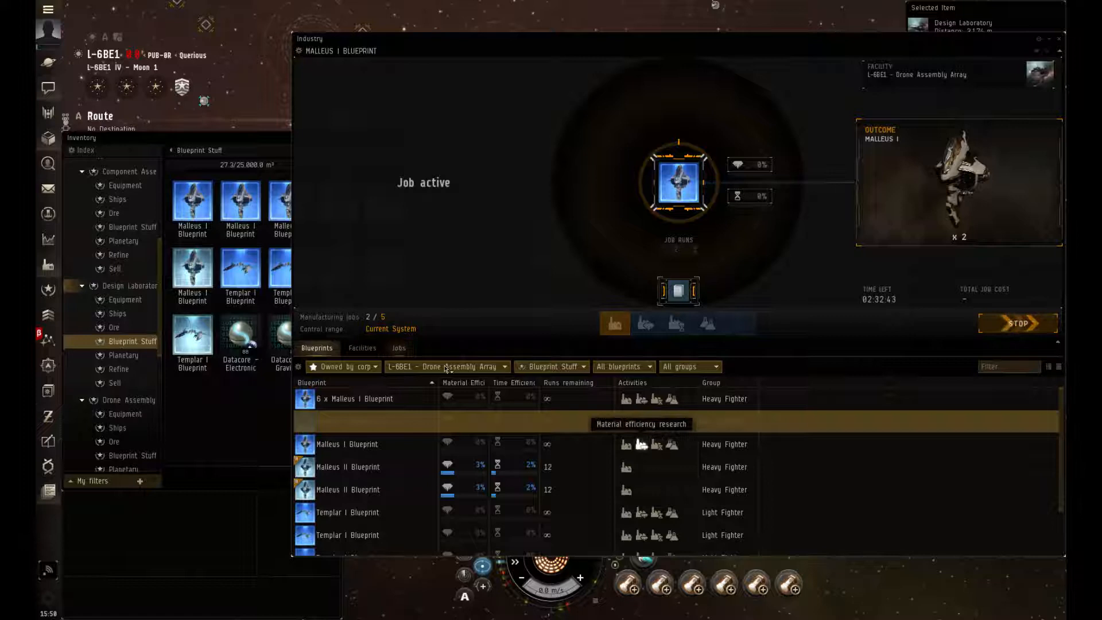
# List Design Laboratory blueprints and set up a Malleus II invention with the Optimized Attainment Decryptor
pyautogui.click(446, 366)
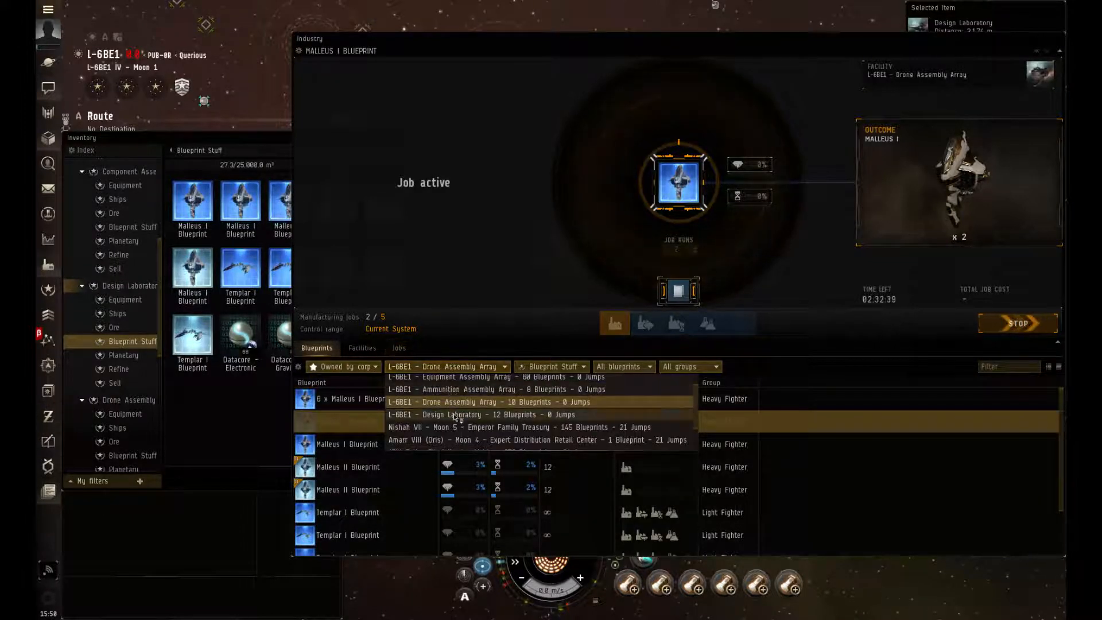
pyautogui.click(456, 415)
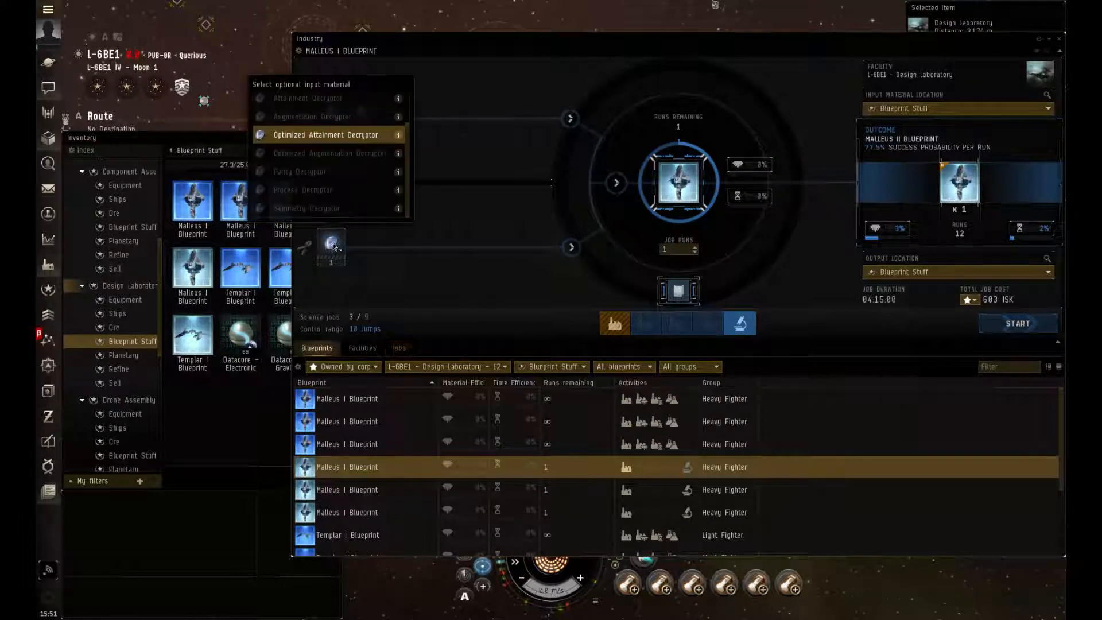
pyautogui.click(325, 135)
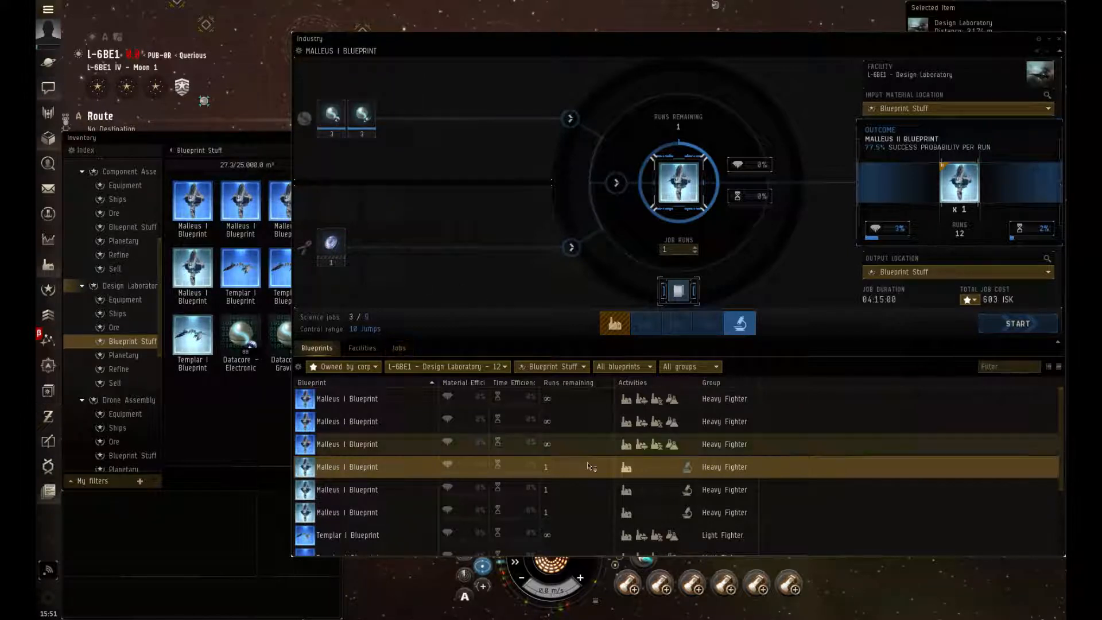
pyautogui.moveTo(688, 491)
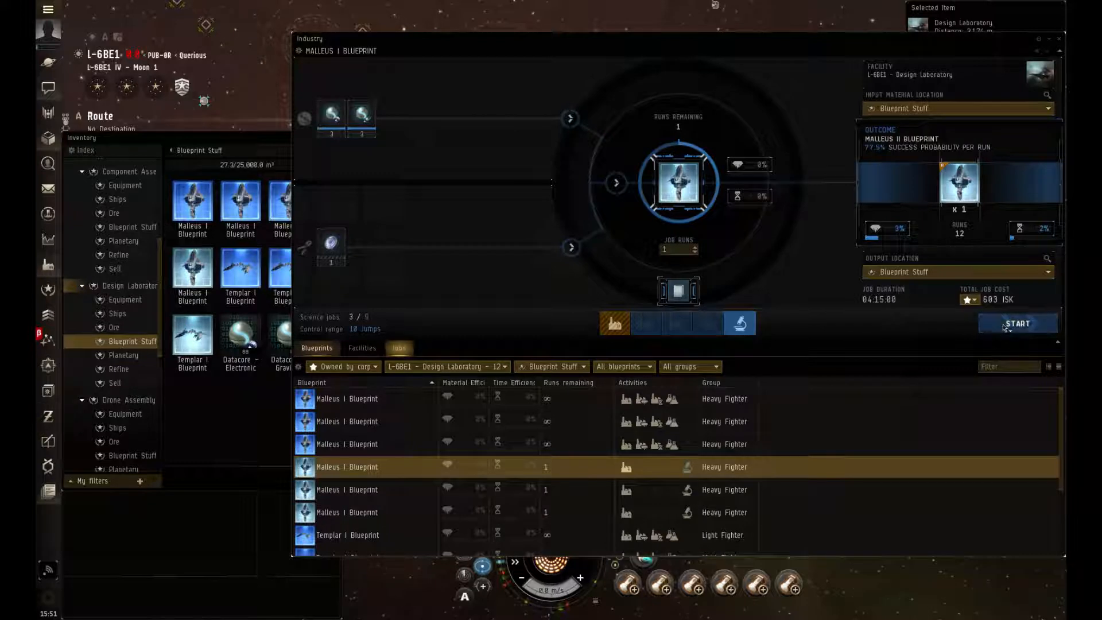
# Start and confirm the Malleus II invention job, then return the facility to the Drone Assembly Array
pyautogui.click(1016, 323)
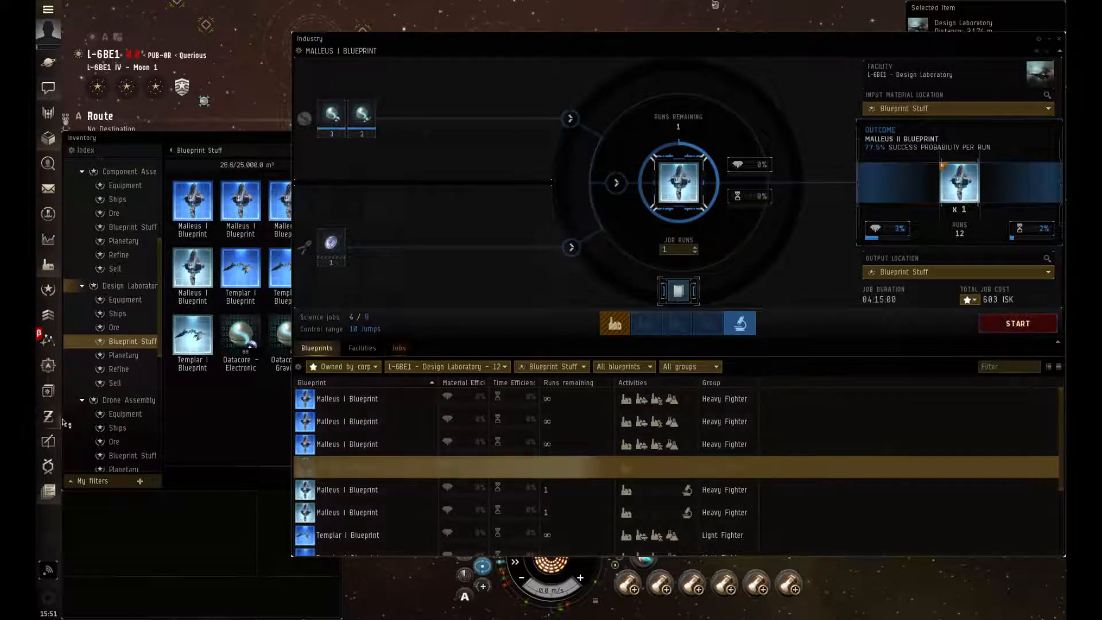
pyautogui.click(1017, 323)
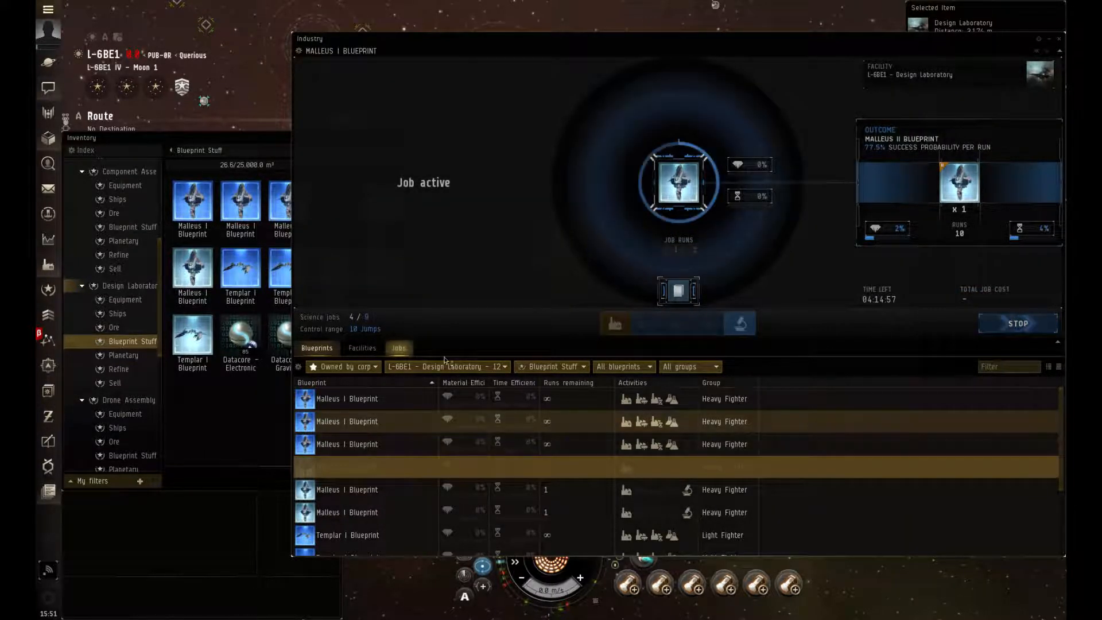
pyautogui.click(446, 367)
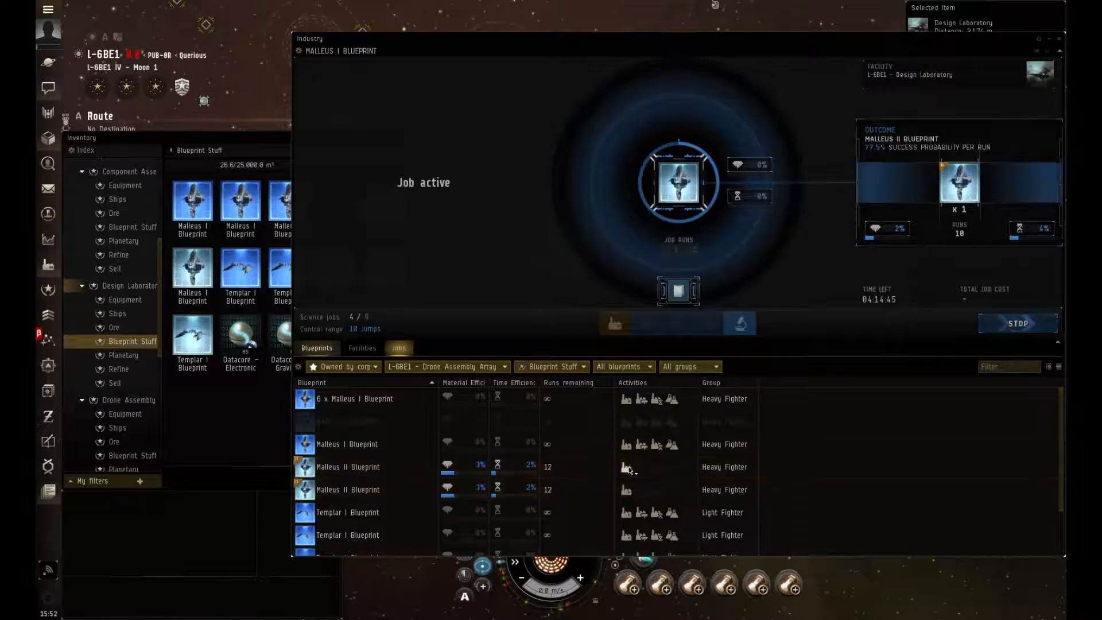
# Load the Malleus II Blueprint for a one-run manufacturing job costing 12,566 ISK
pyautogui.click(347, 467)
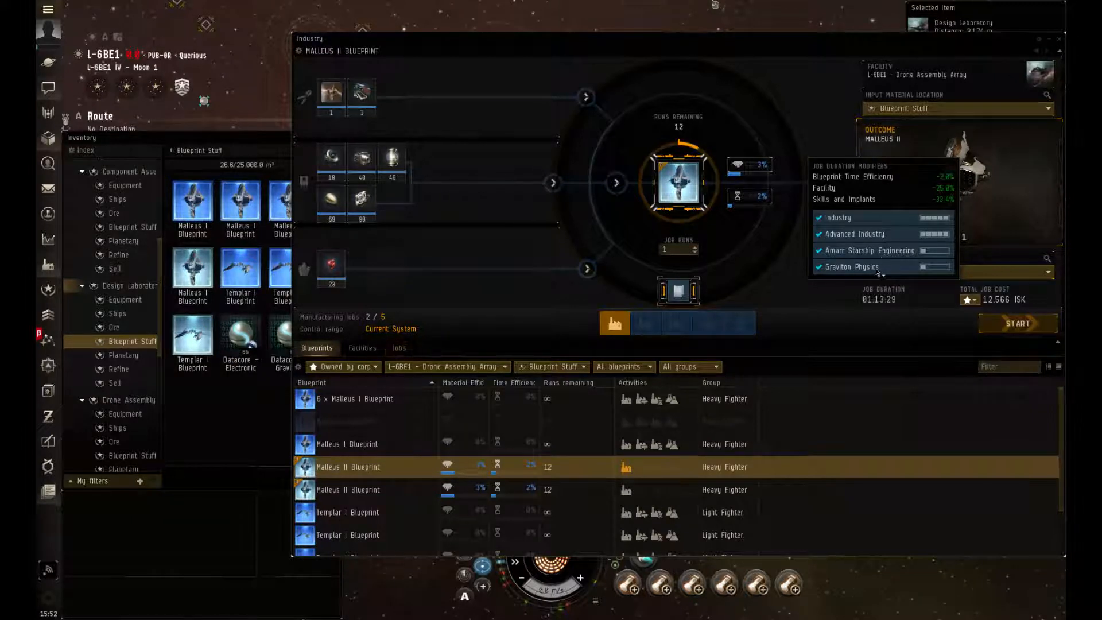
pyautogui.click(398, 348)
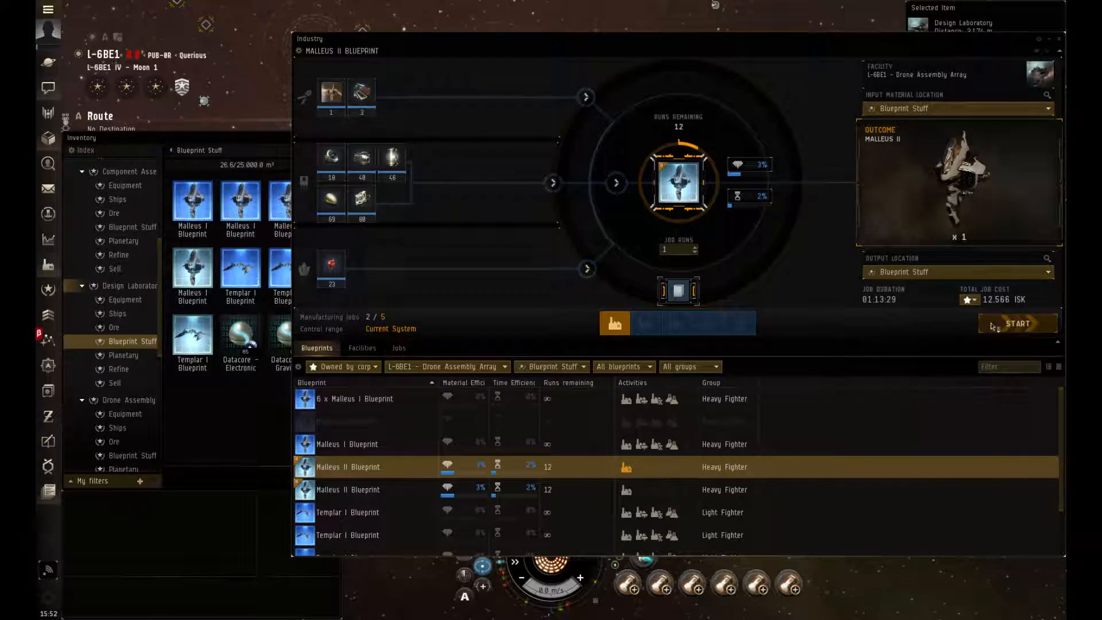
# Start and confirm the one-run Malleus II manufacturing job, raising manufacturing jobs to 3 of 5
pyautogui.click(398, 347)
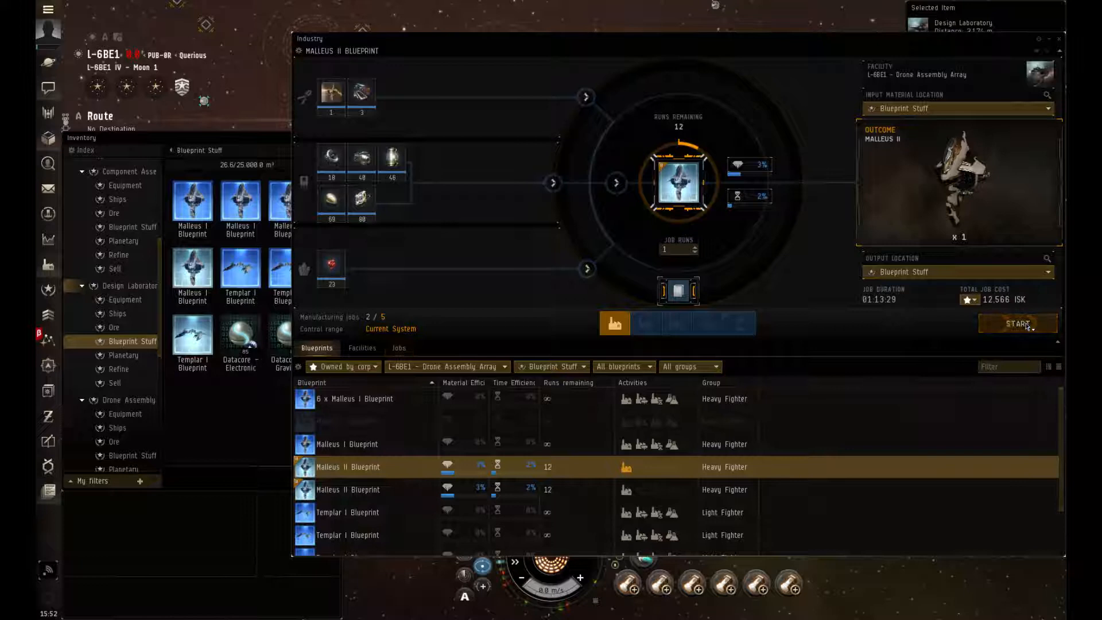
pyautogui.click(1016, 324)
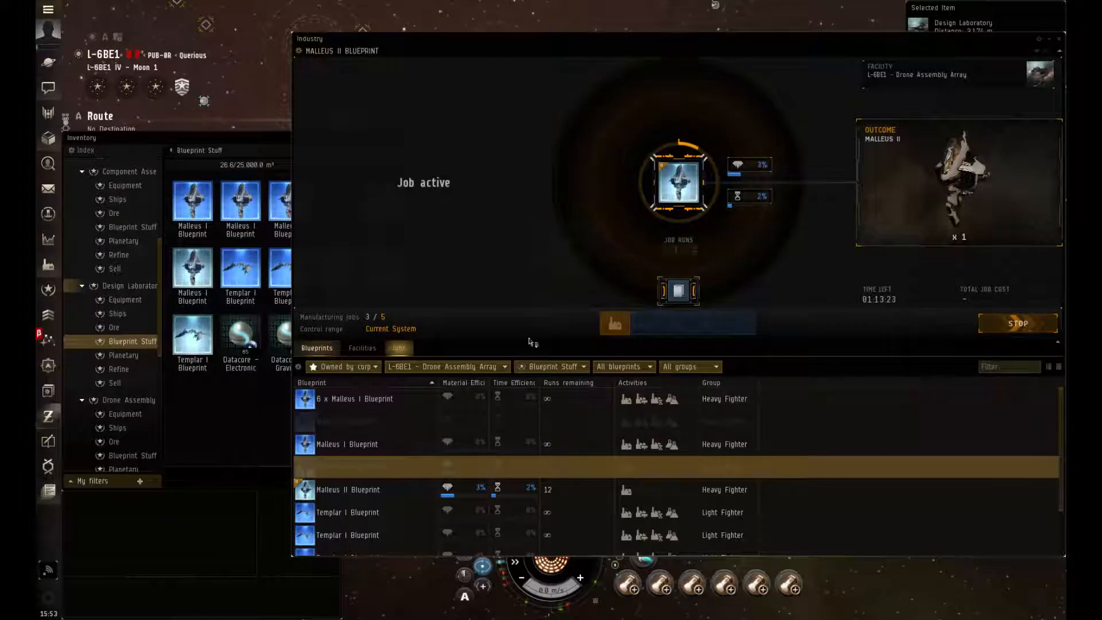
pyautogui.scroll(-3)
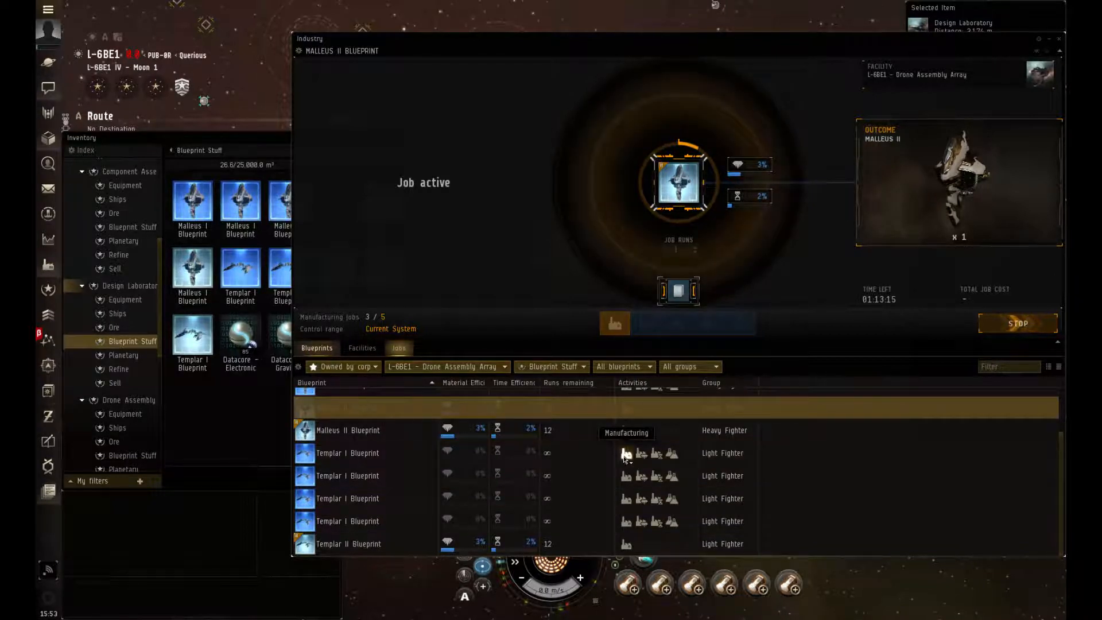
# Load a Templar I blueprint for a 2-run manufacturing job costing 1,474 ISK
pyautogui.click(347, 452)
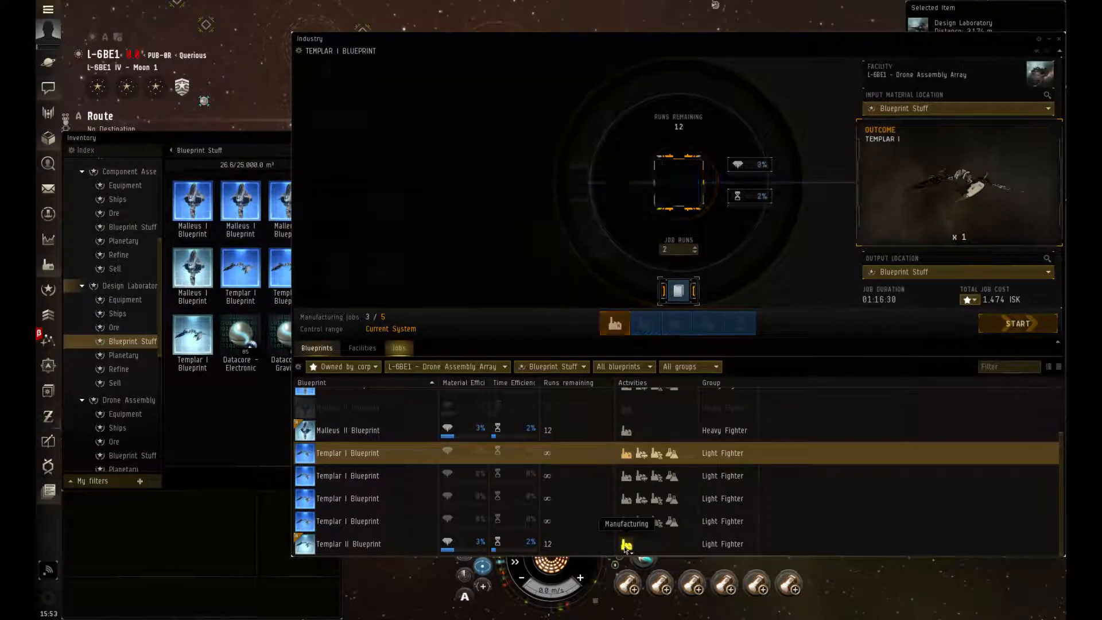
pyautogui.click(348, 543)
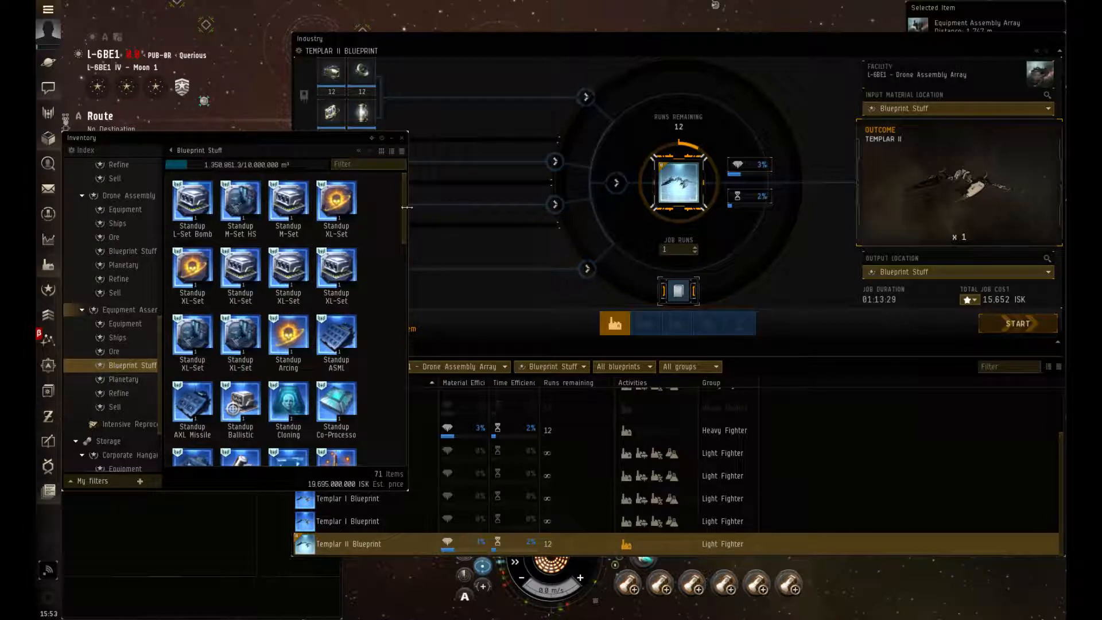
pyautogui.scroll(-3)
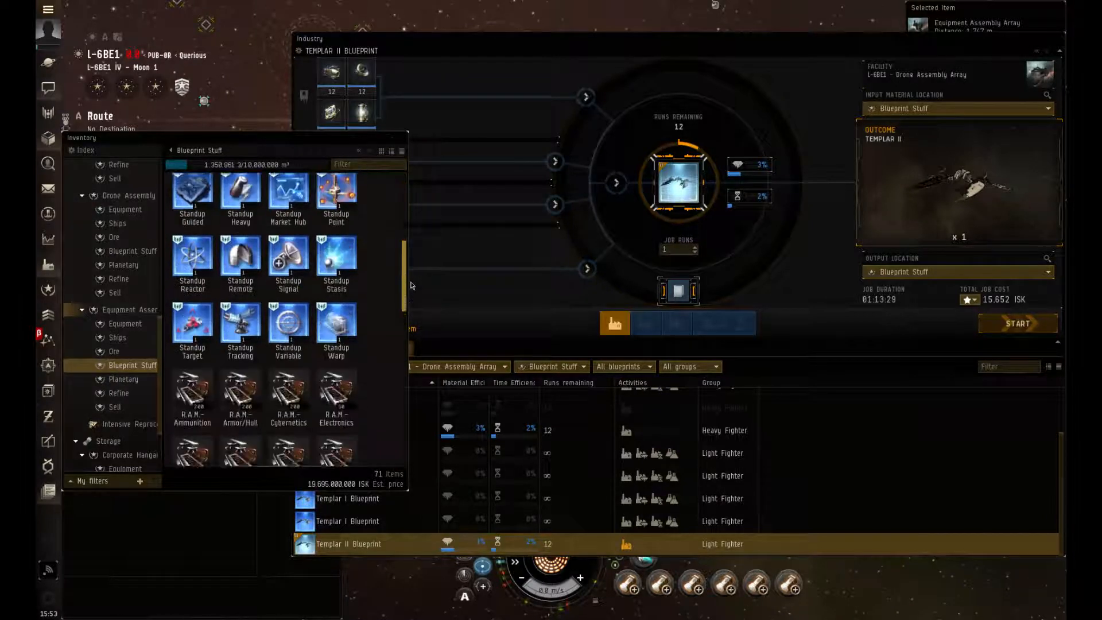
pyautogui.scroll(-3)
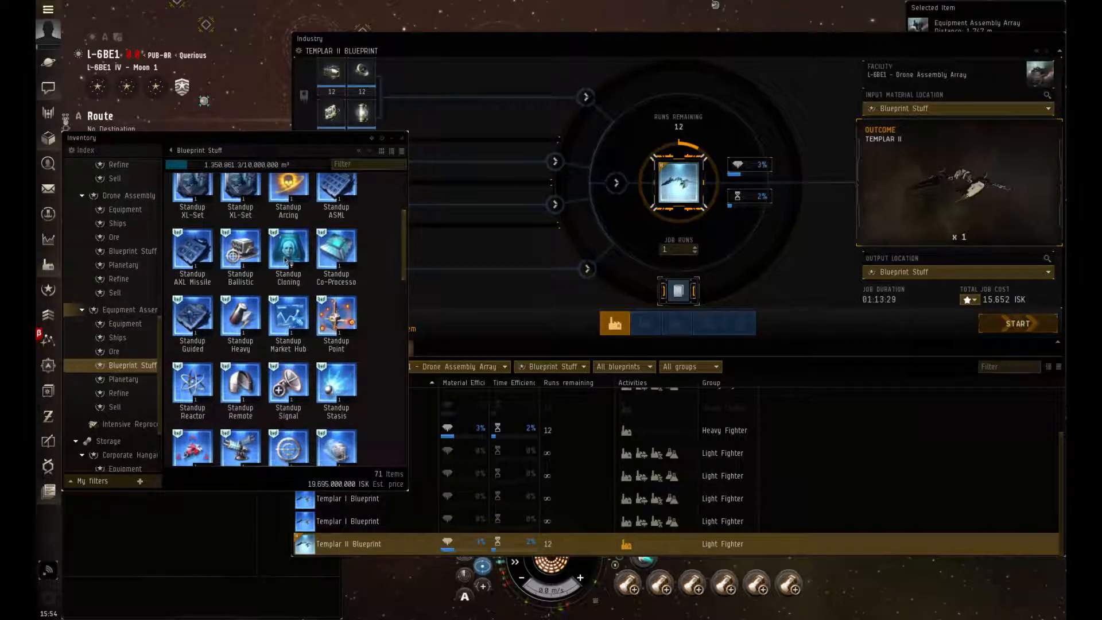
pyautogui.moveTo(397, 253)
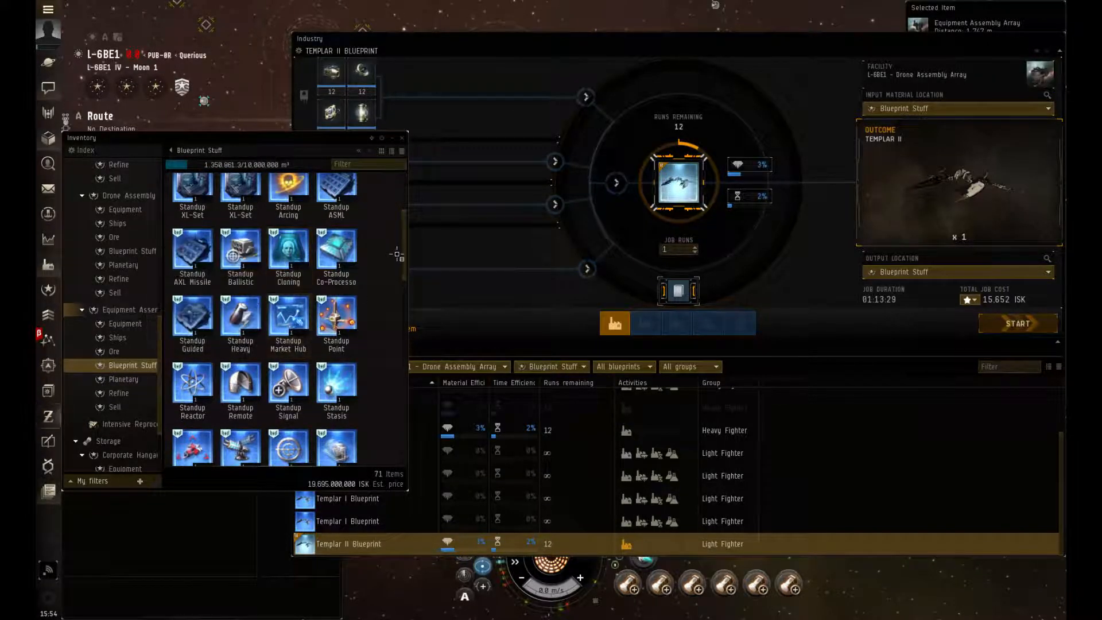
pyautogui.scroll(-3)
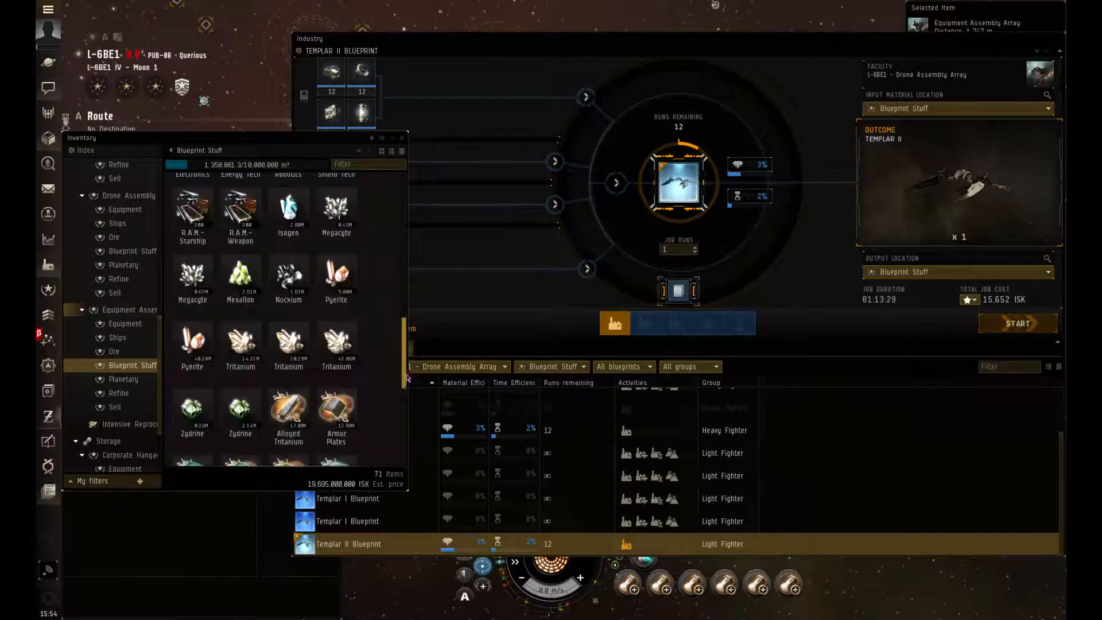
pyautogui.scroll(-3)
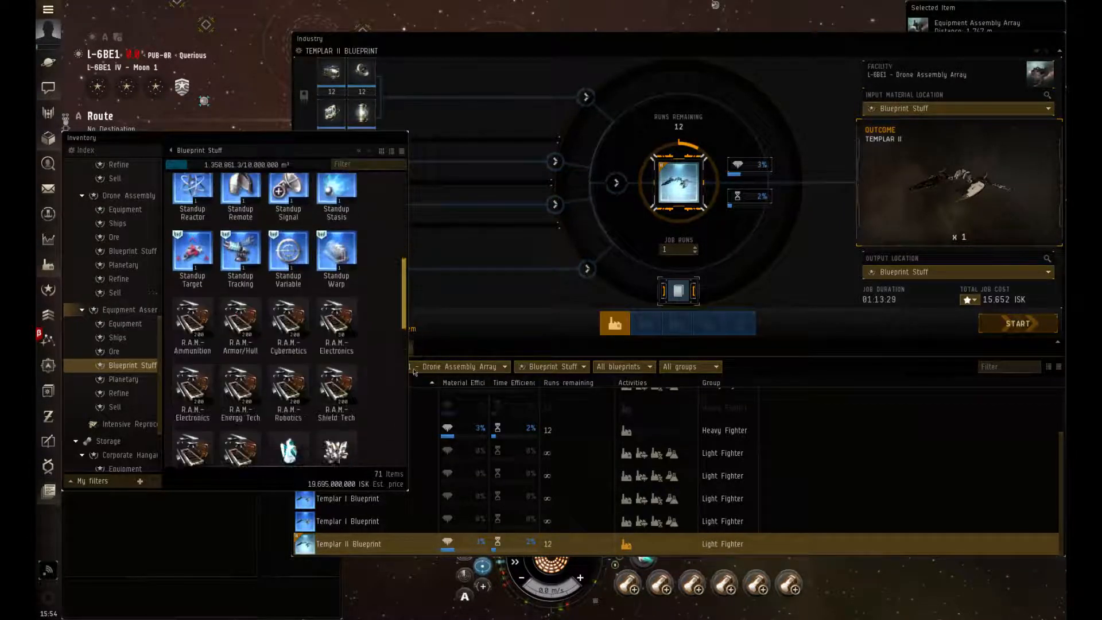
pyautogui.scroll(-3)
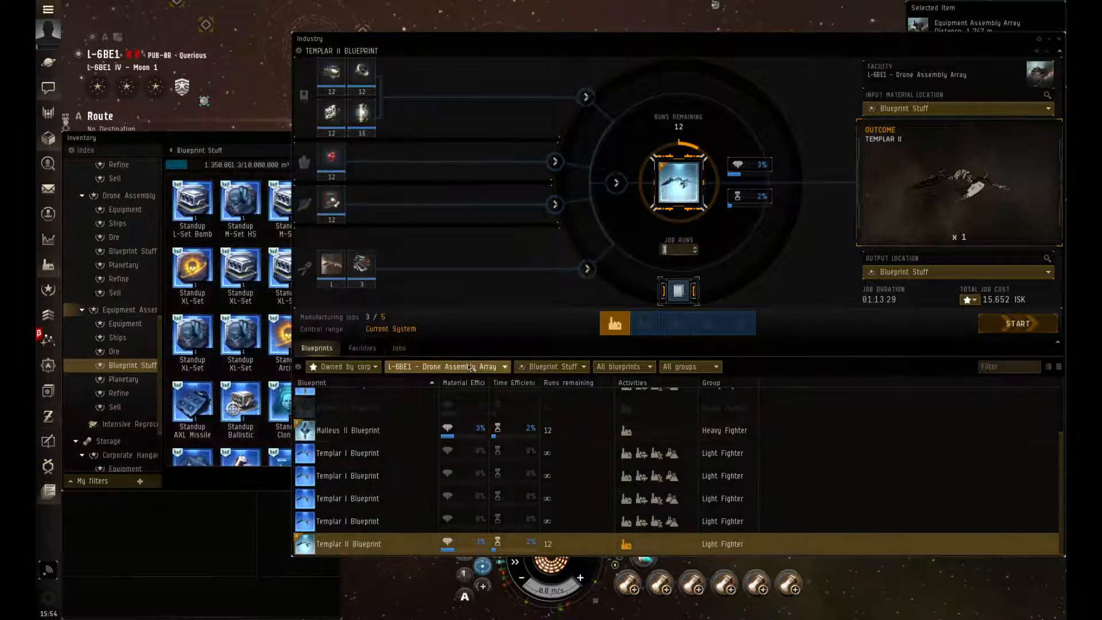
# Switch the facility to L-6BE1 - Equipment Assembly Array and browse its Standup structure blueprints
pyautogui.click(446, 366)
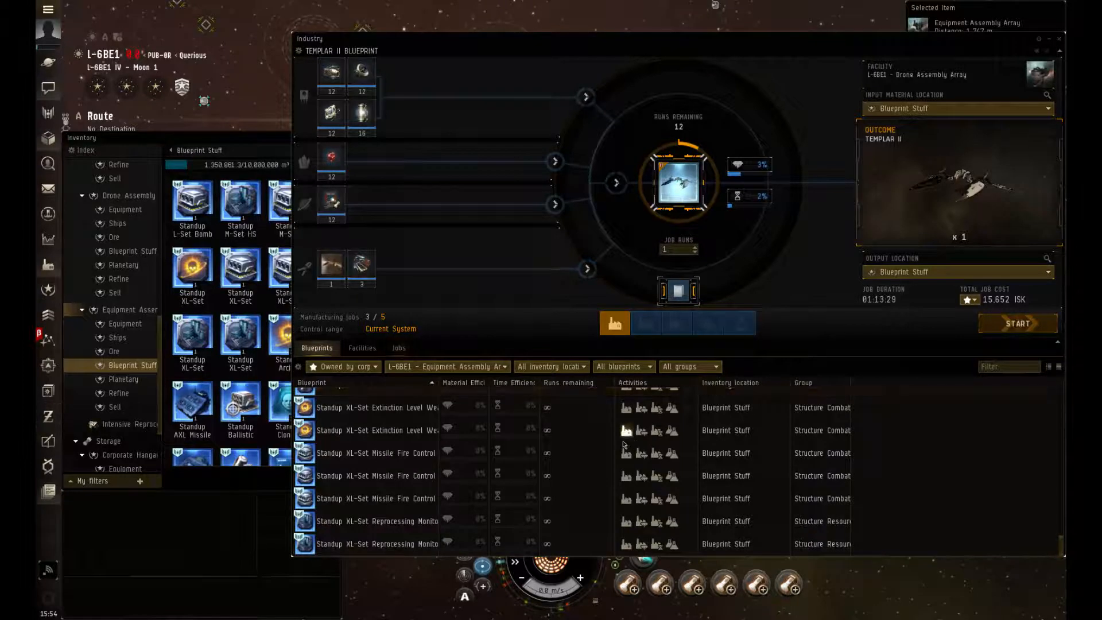
pyautogui.scroll(-3)
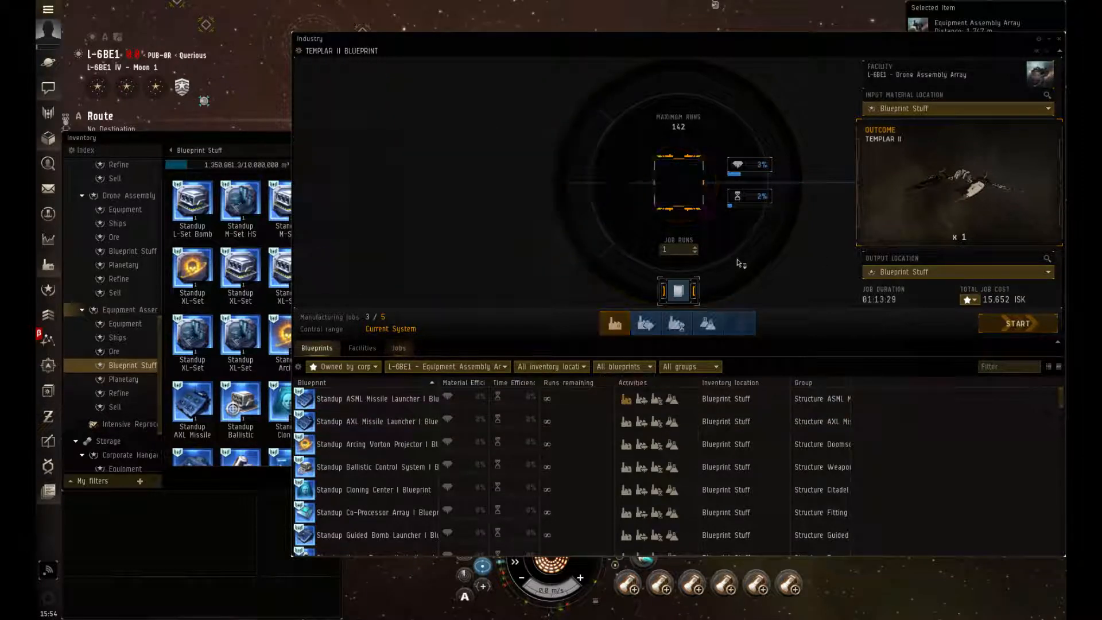
# Load the Standup ASML Missile Launcher I blueprint for a one-run job and review its Show Info details
pyautogui.click(378, 398)
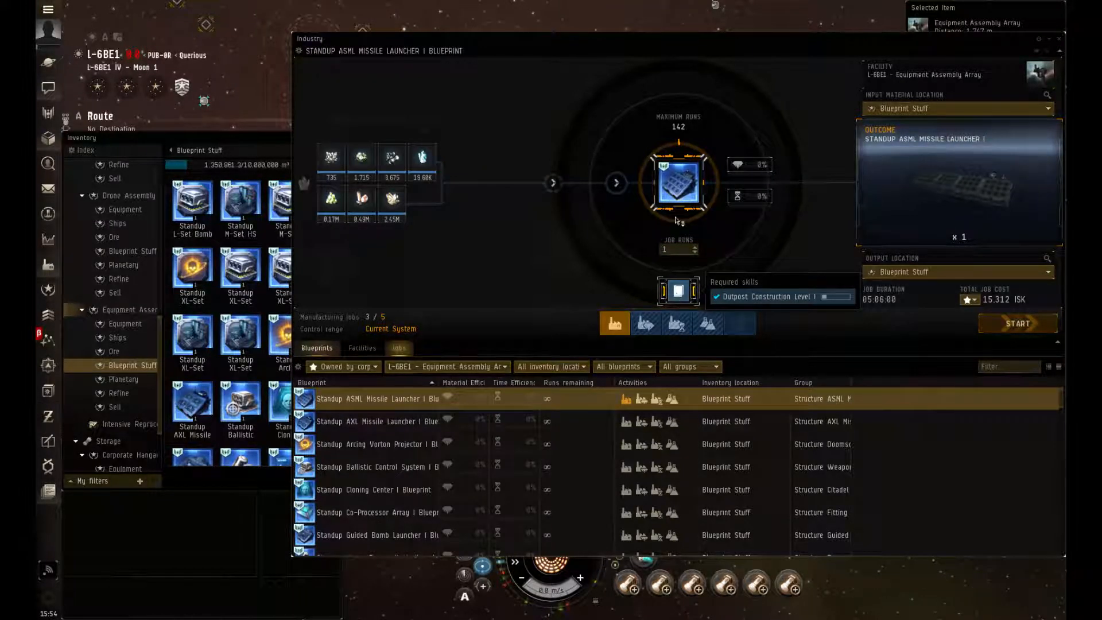
pyautogui.rightClick(679, 182)
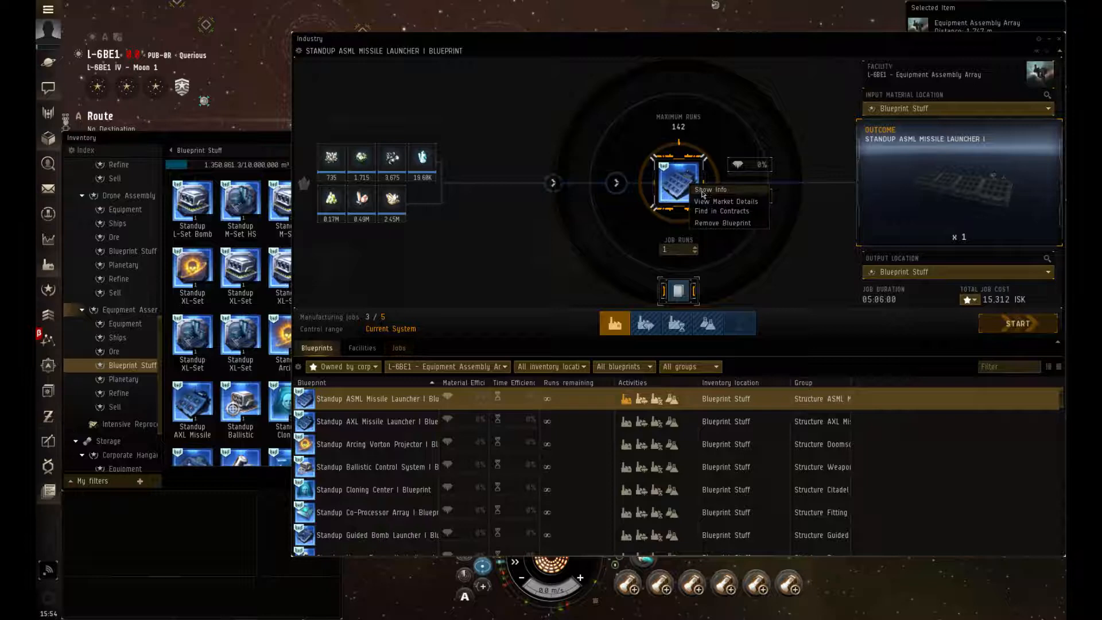
pyautogui.click(710, 189)
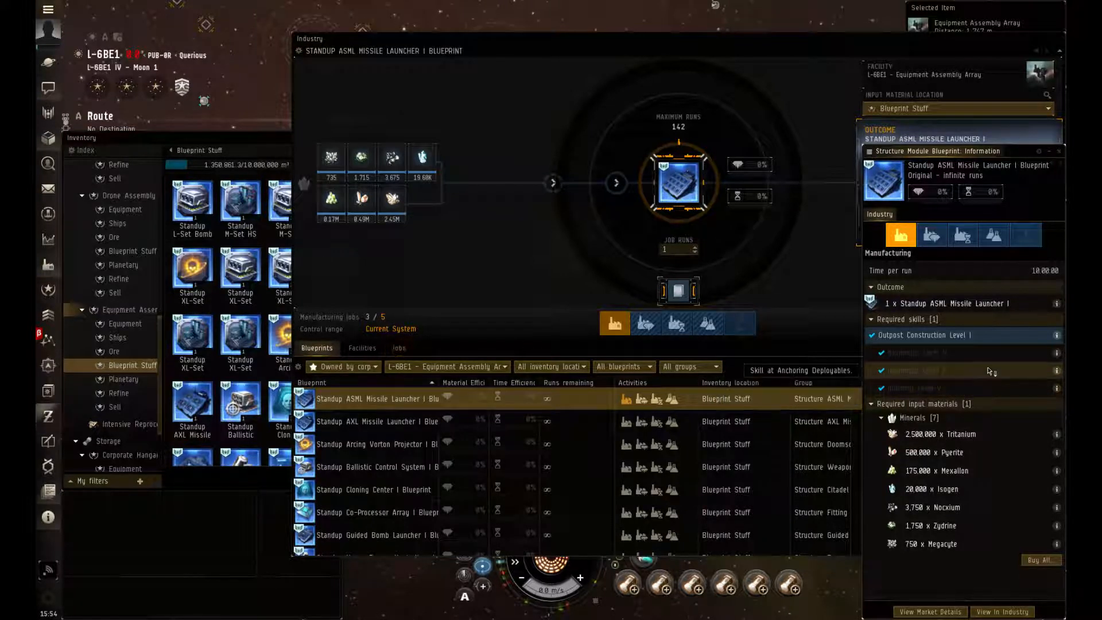
pyautogui.moveTo(984, 351)
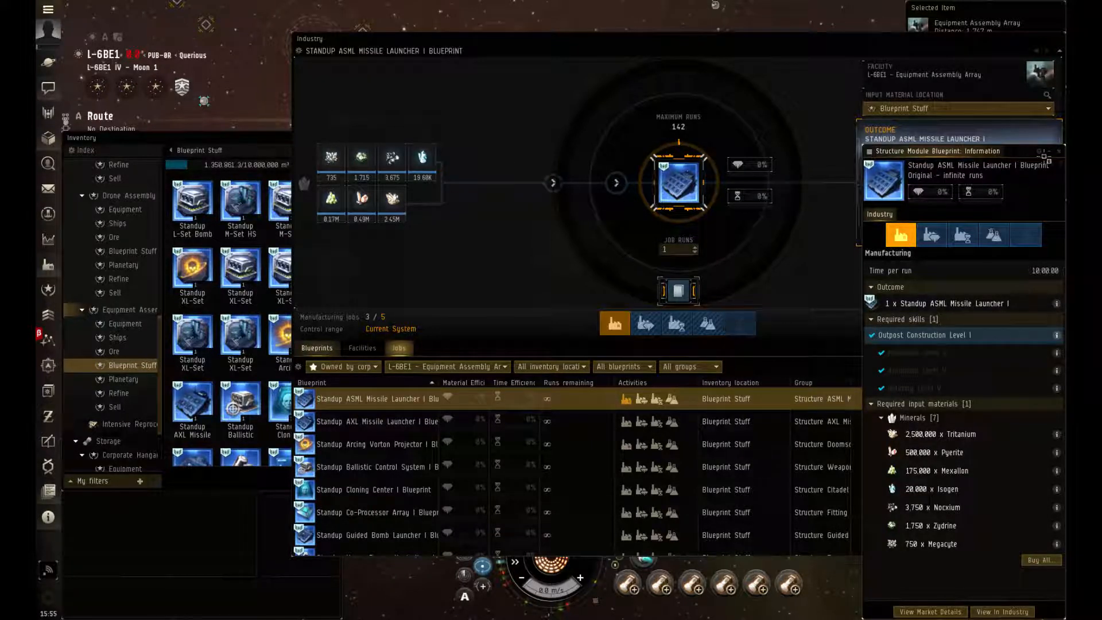
pyautogui.moveTo(1053, 152)
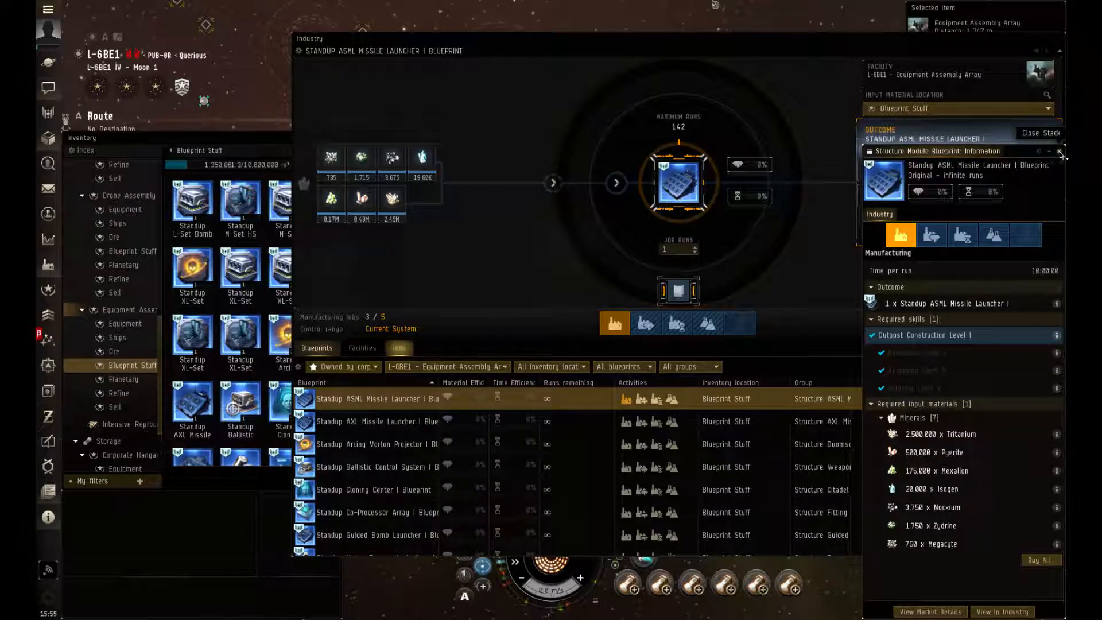
pyautogui.click(1060, 150)
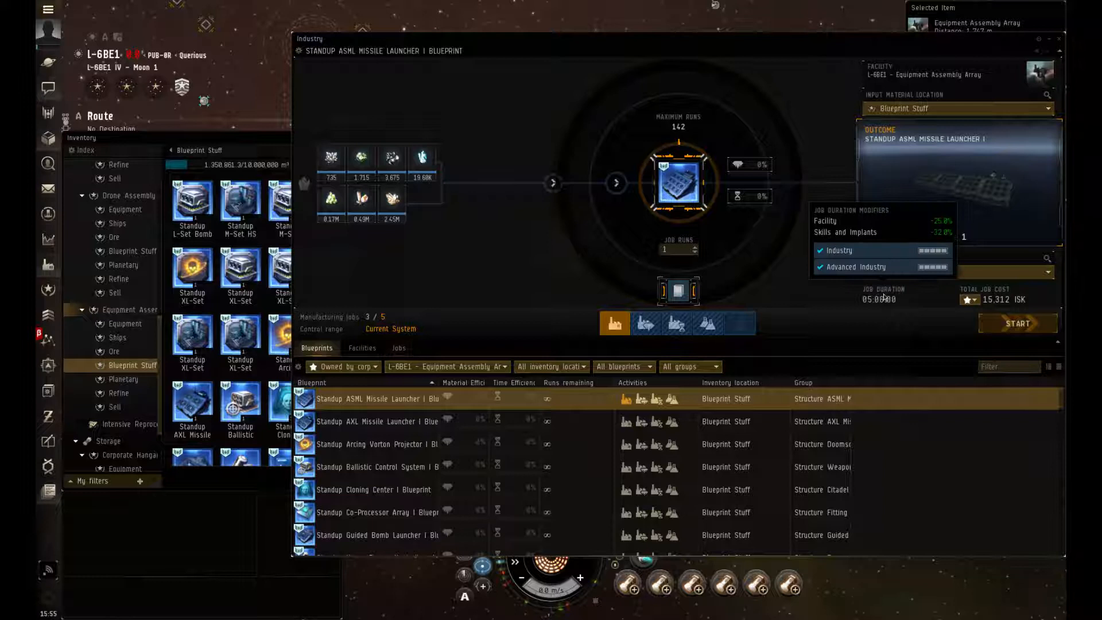
pyautogui.click(398, 348)
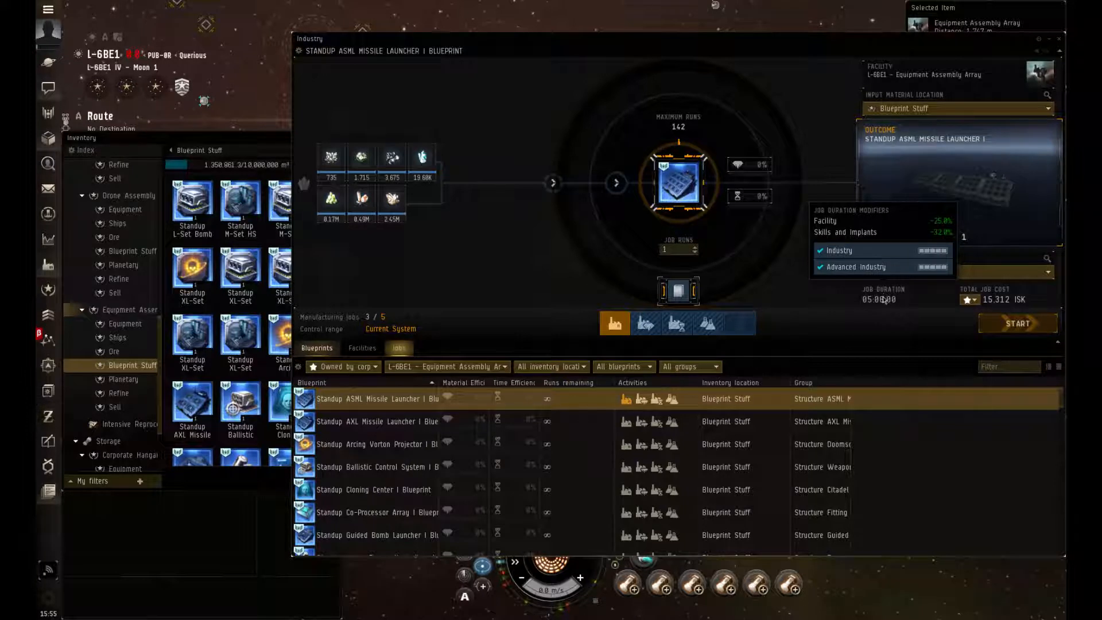
pyautogui.moveTo(786, 318)
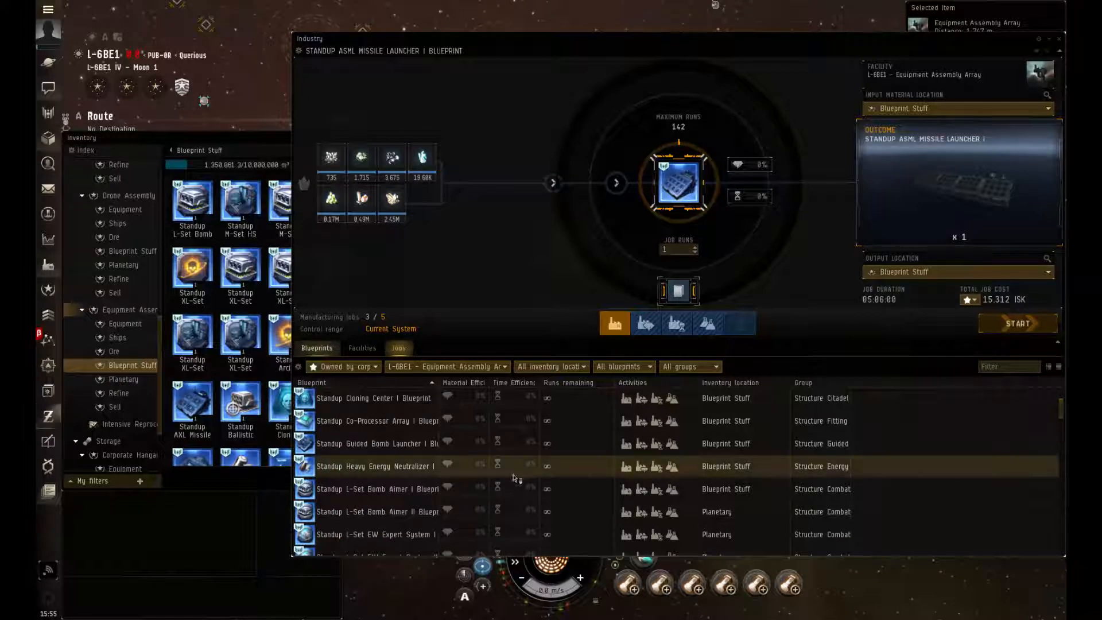
pyautogui.moveTo(626, 466)
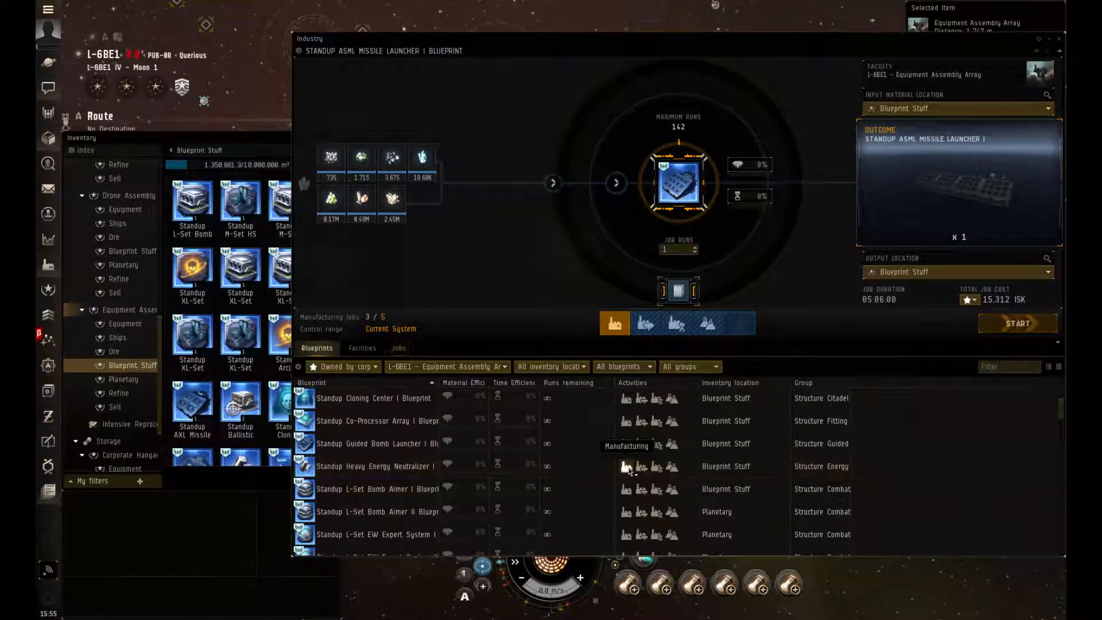
# Load the Standup Heavy Energy Neutralizer I blueprint for a one-run 24,499 ISK job and bring up its options
pyautogui.click(377, 467)
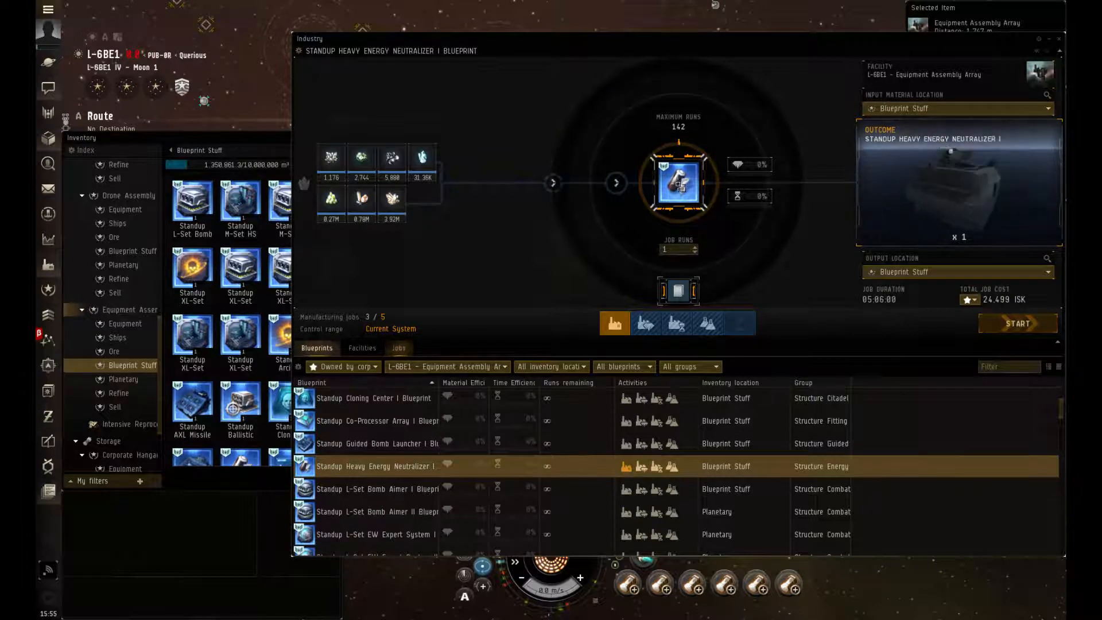
pyautogui.rightClick(679, 181)
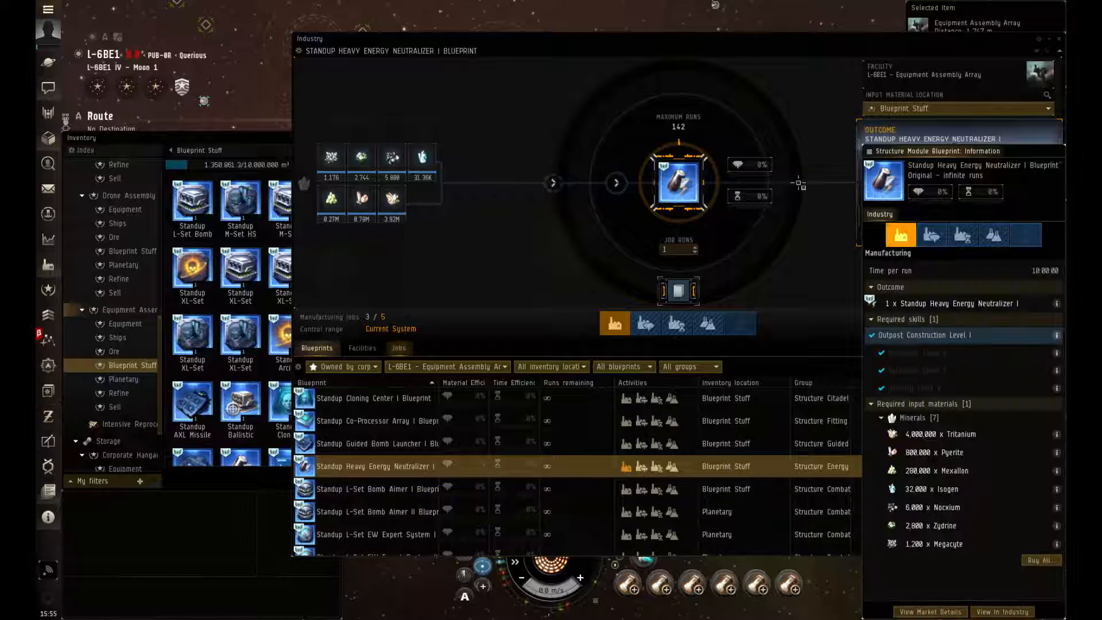
pyautogui.moveTo(937, 336)
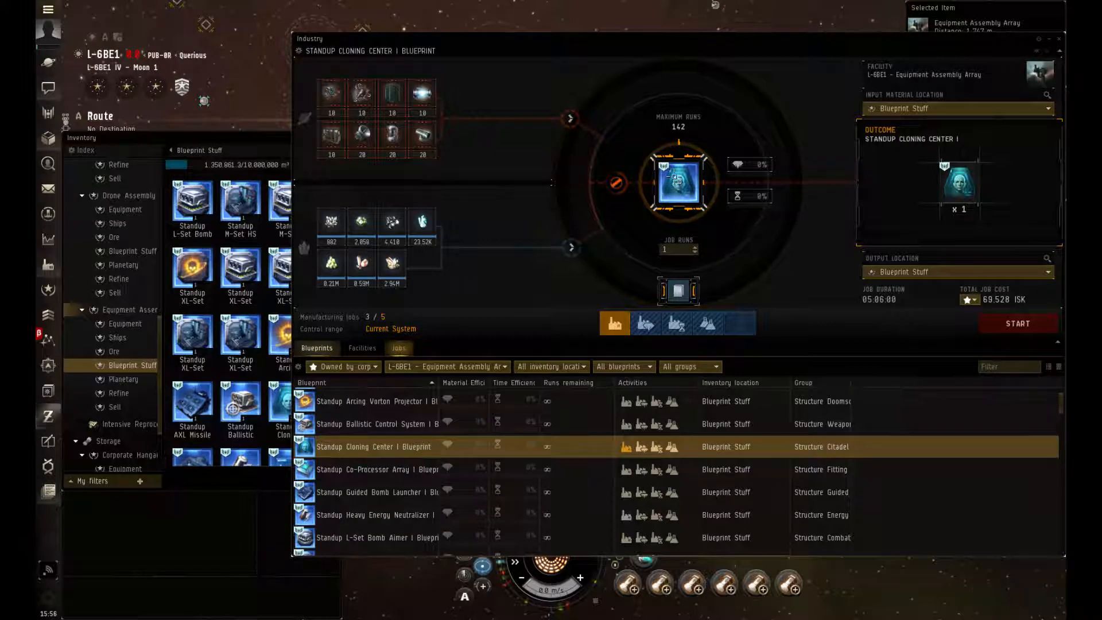
# Choose a context-menu option on the loaded Standup Cloning Center I blueprint
pyautogui.rightClick(679, 184)
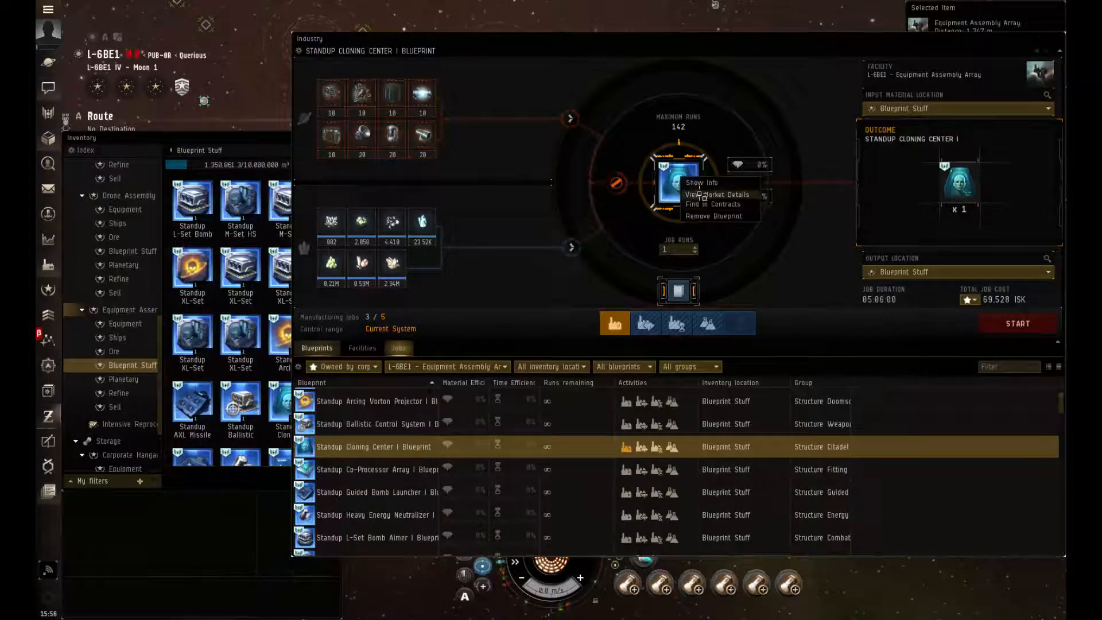
pyautogui.click(717, 194)
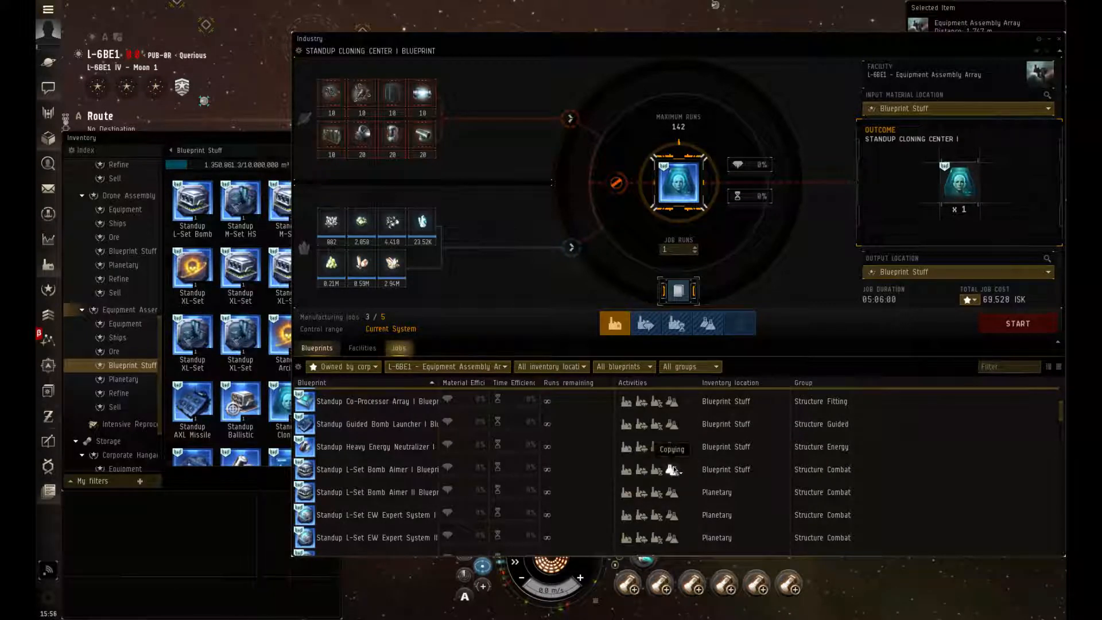
pyautogui.moveTo(642, 469)
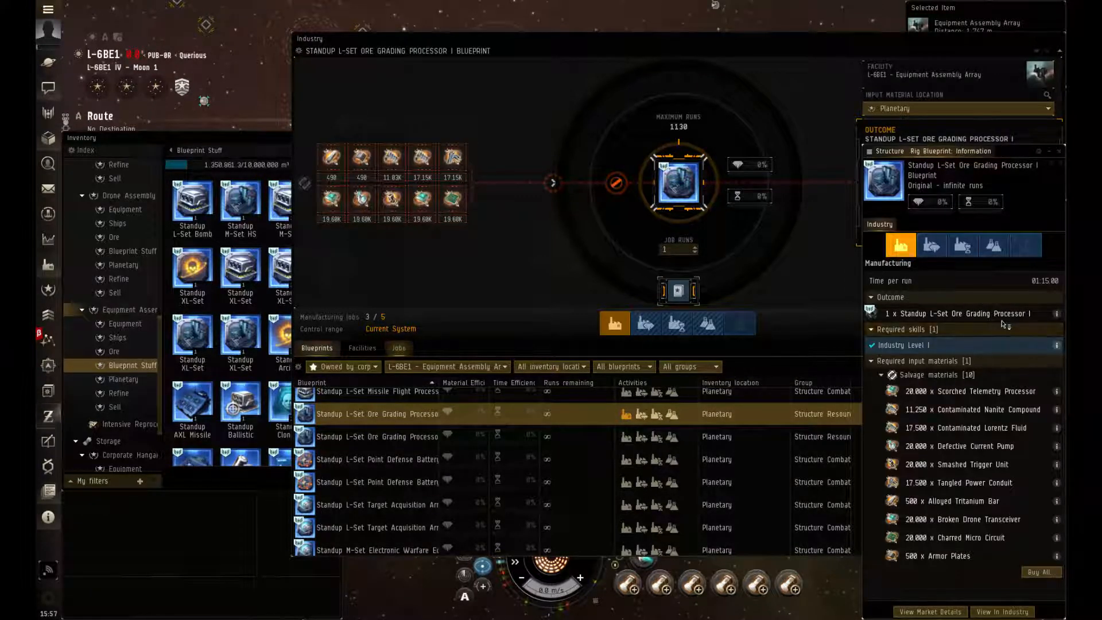
pyautogui.moveTo(904, 346)
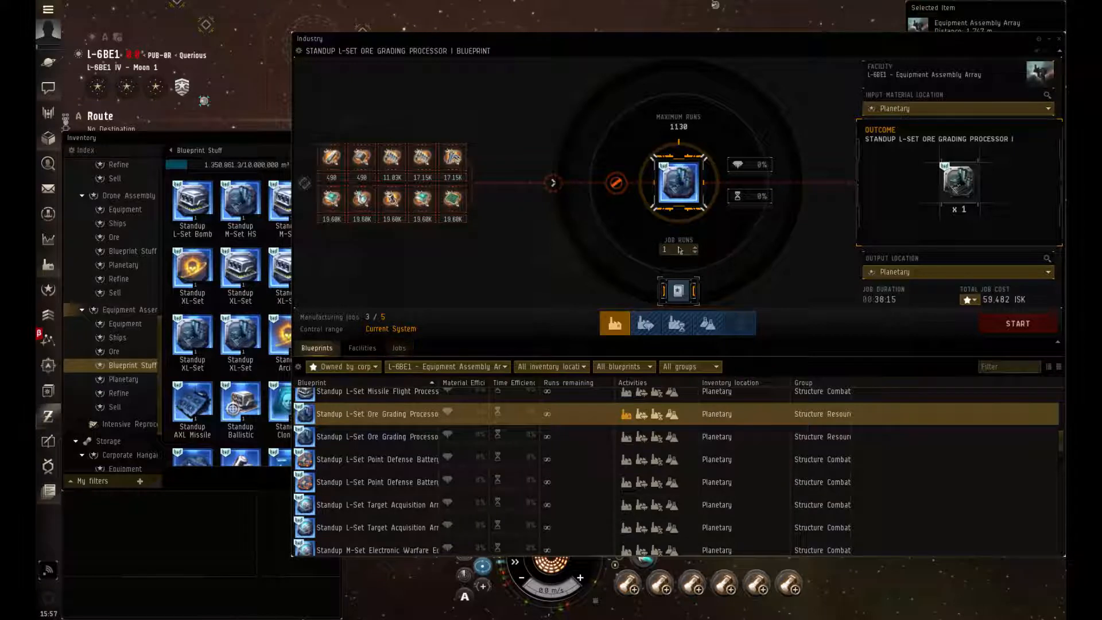
# Set the job runs for the L-Set Ore Grading Processor II blueprint and browse further down the blueprint list
pyautogui.click(398, 348)
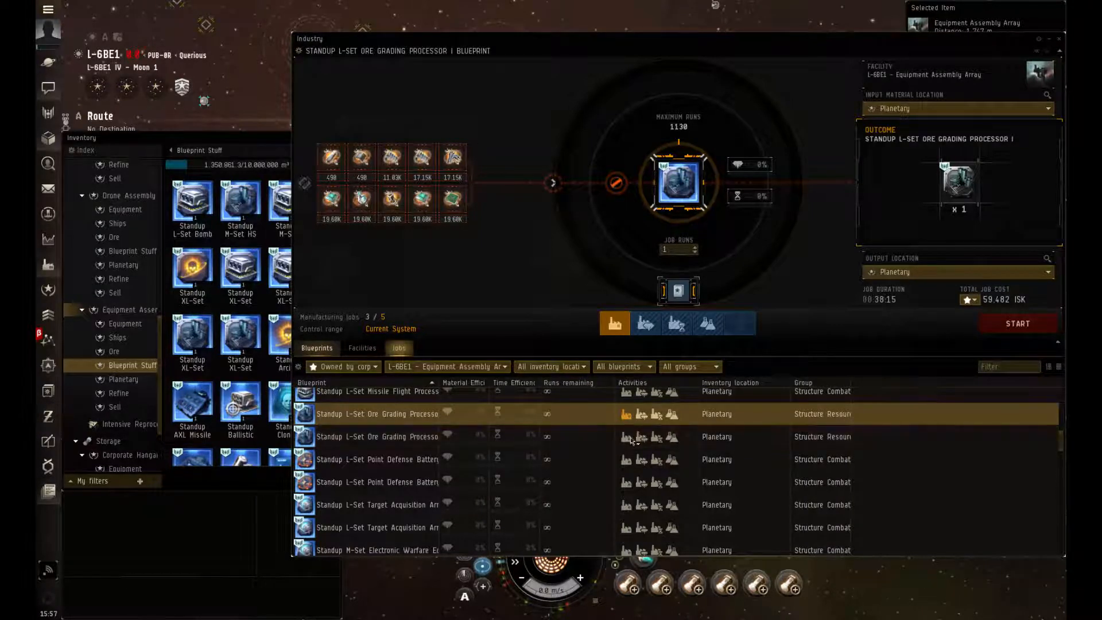
pyautogui.moveTo(626, 436)
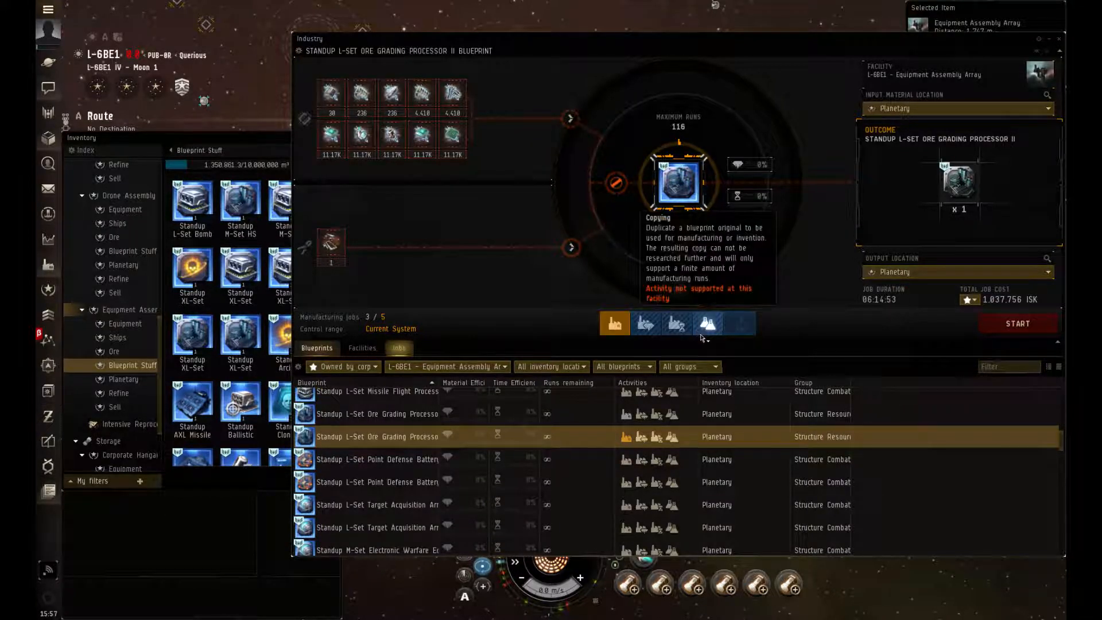
pyautogui.click(613, 324)
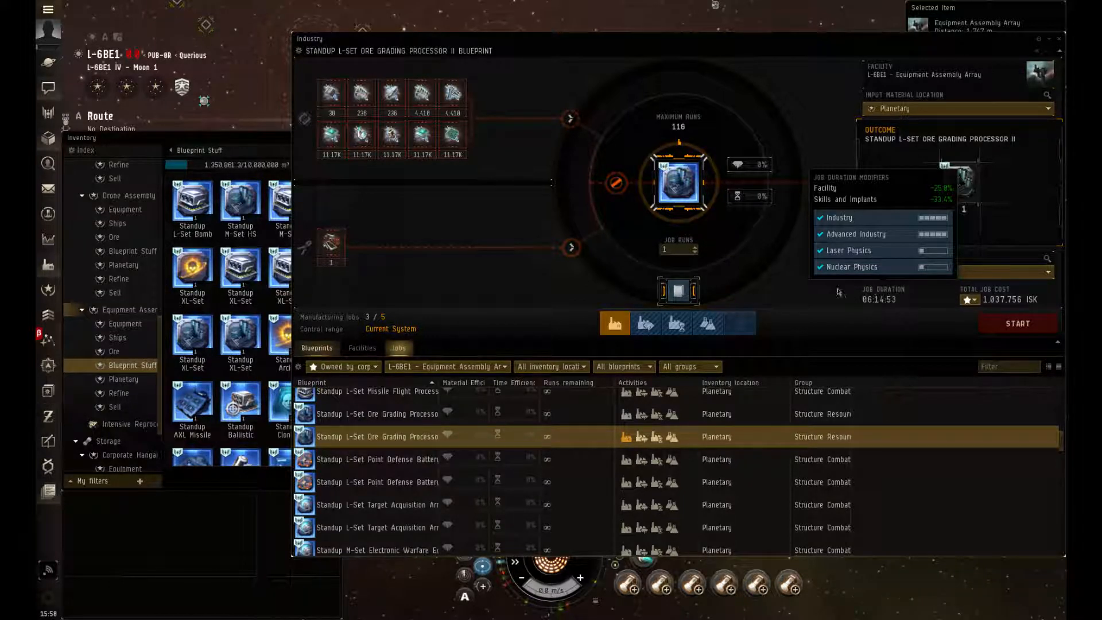
pyautogui.moveTo(779, 324)
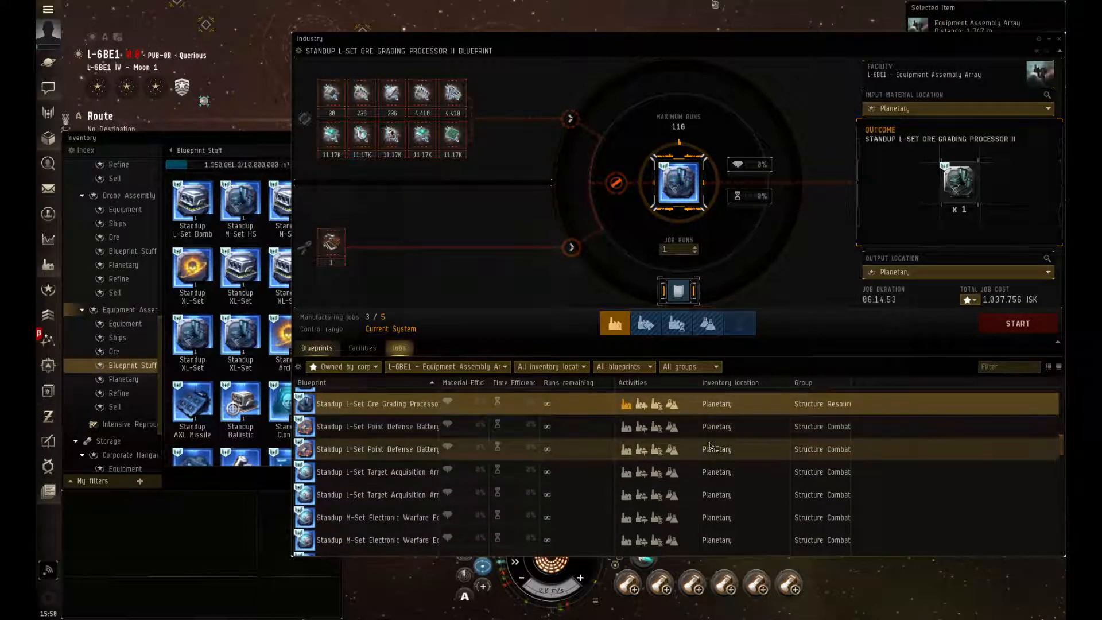
pyautogui.scroll(-3)
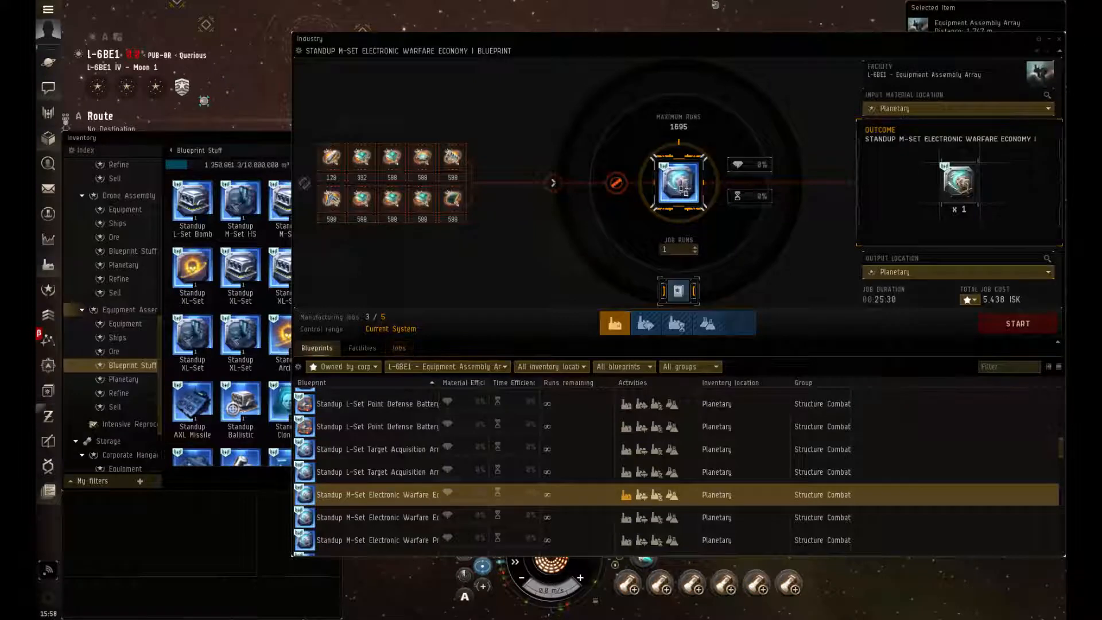
# Load the Standup XL-Set Extinction Level Weapons Suite I blueprint for a one-run 586,537 ISK job
pyautogui.rightClick(679, 183)
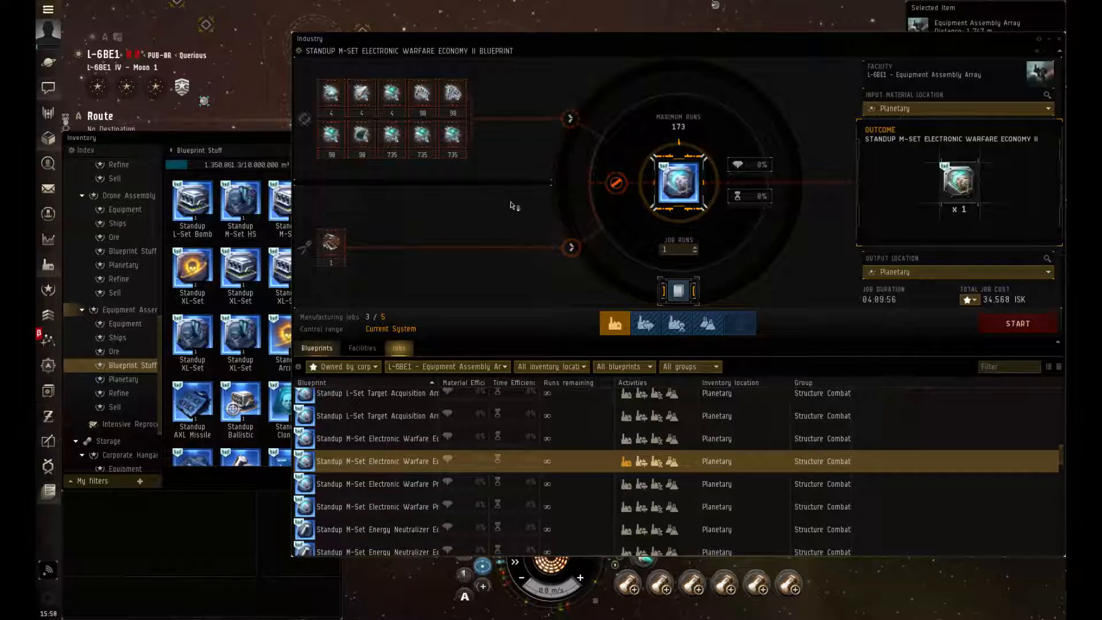
pyautogui.moveTo(679, 291)
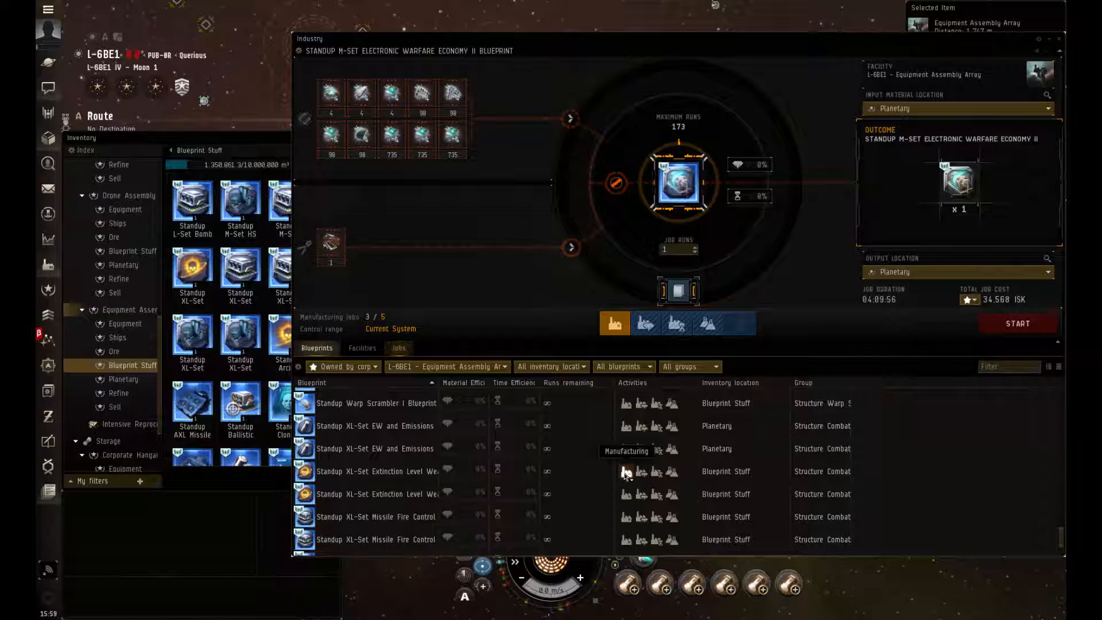
pyautogui.click(376, 471)
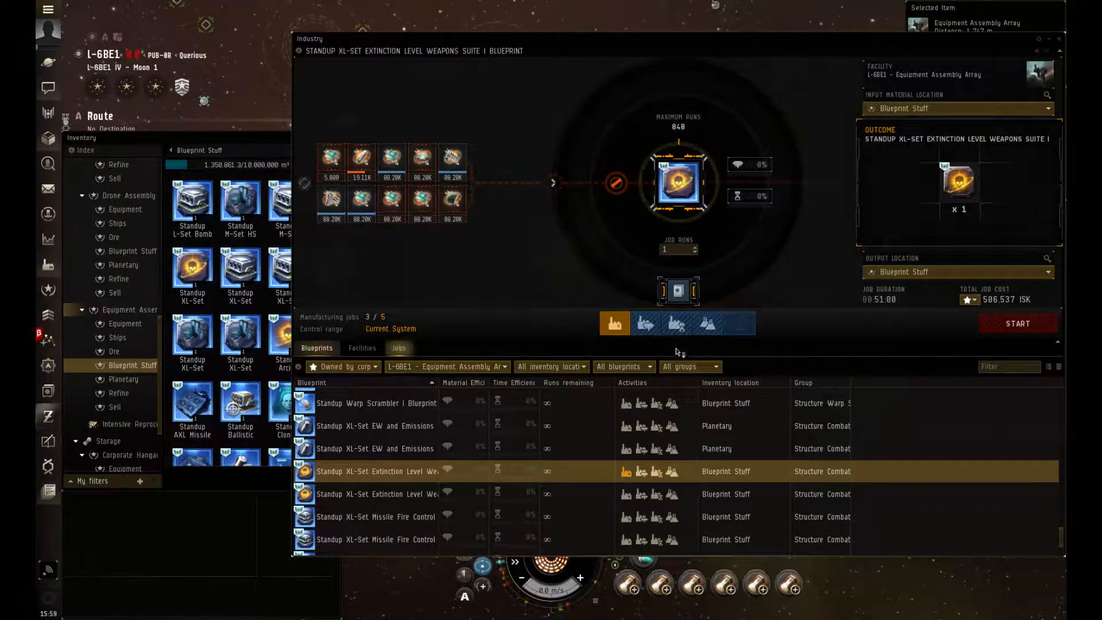
pyautogui.moveTo(678, 291)
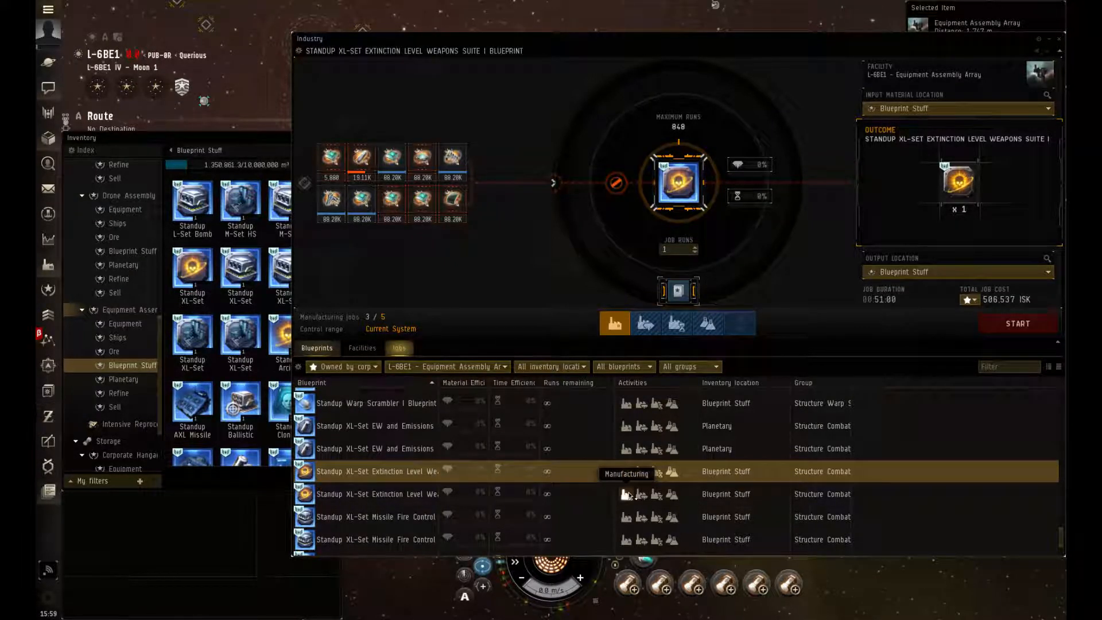
# Inspect the Extinction Level Weapons Suite II blueprint info, then load the XL-Set Missile Fire Control Computer II for manufacturing
pyautogui.click(378, 494)
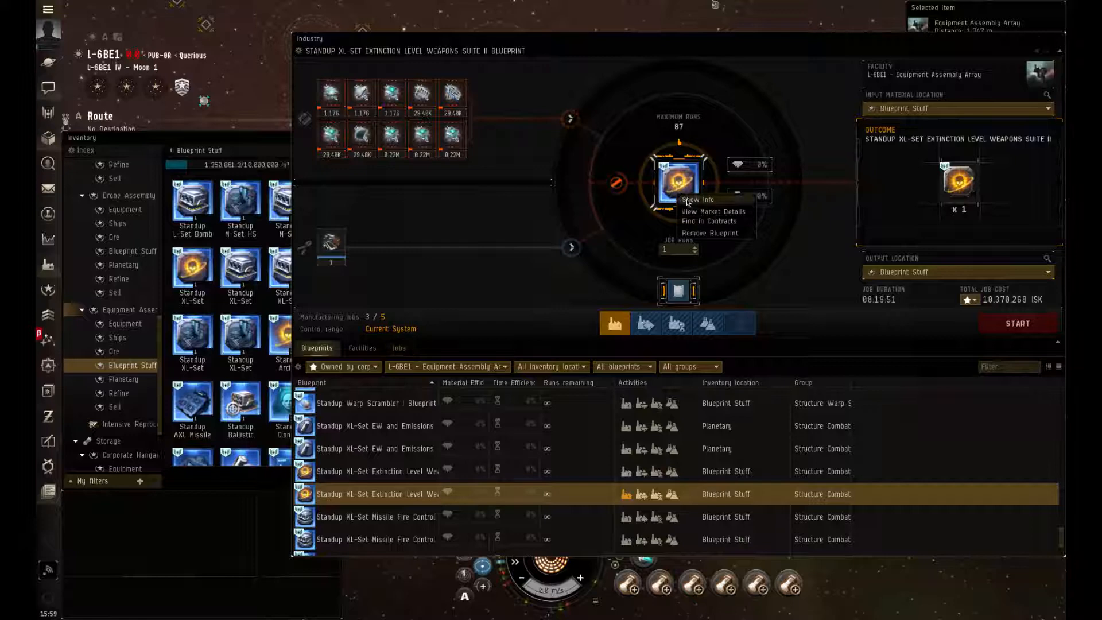
pyautogui.click(699, 200)
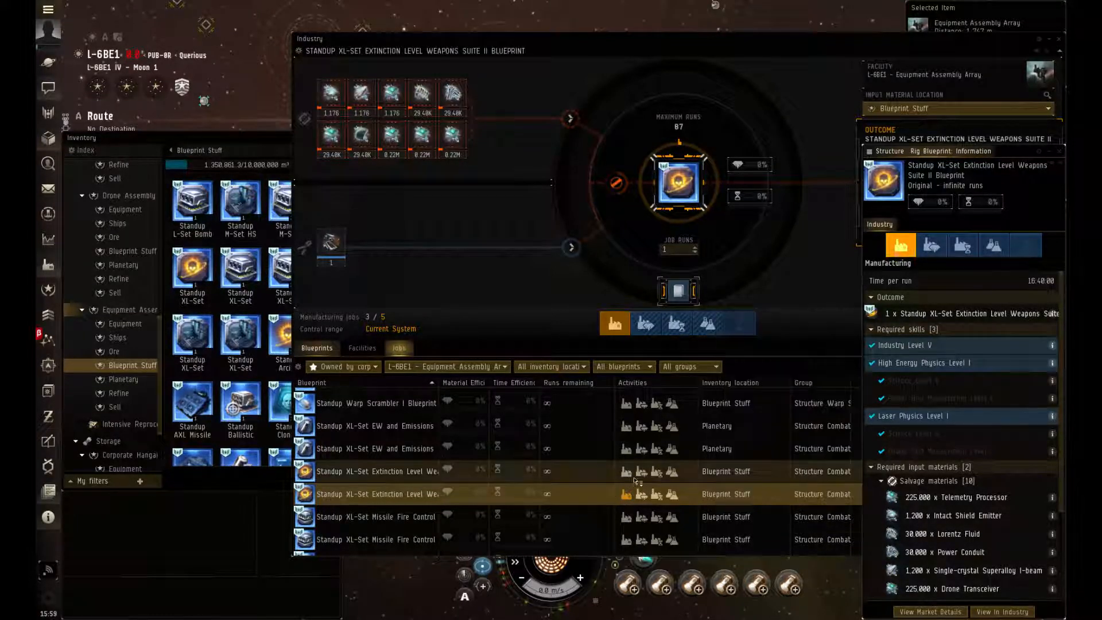
pyautogui.moveTo(627, 540)
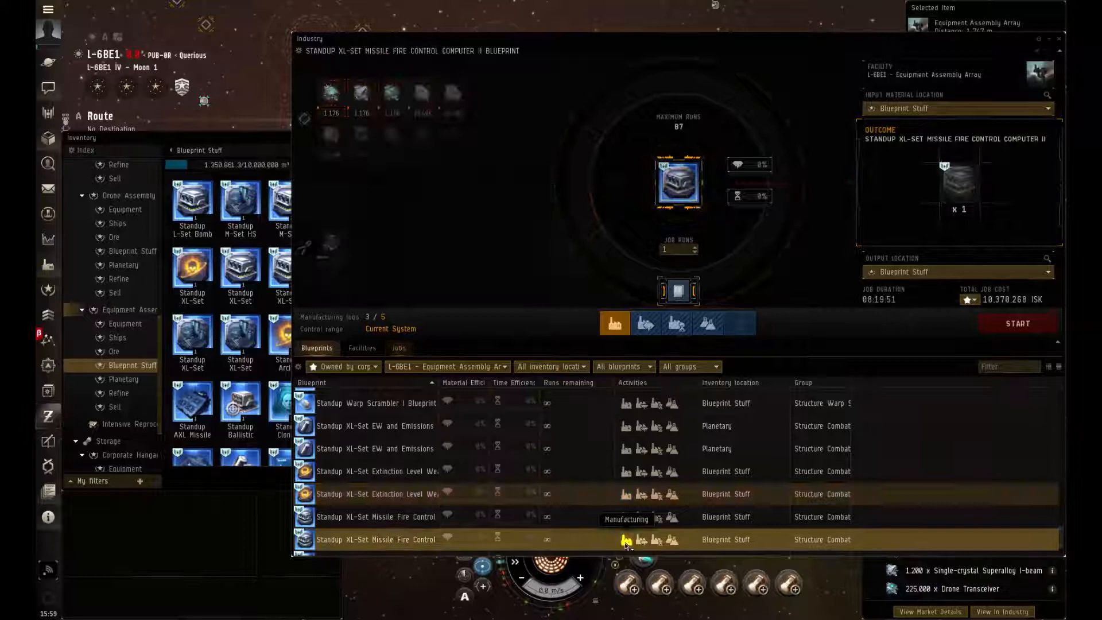
pyautogui.click(624, 540)
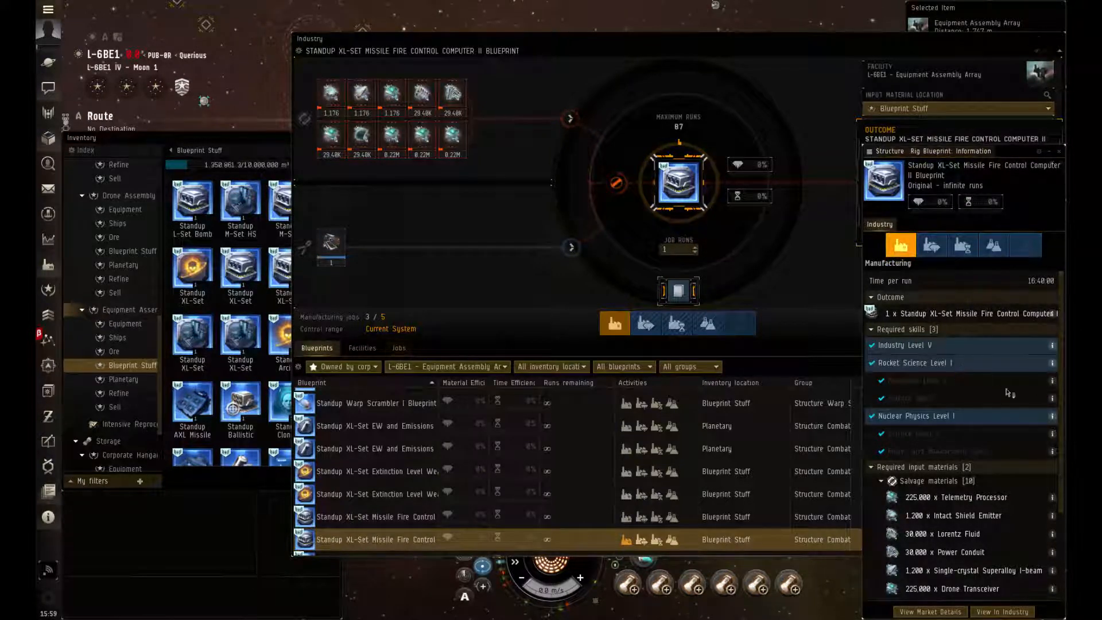
pyautogui.moveTo(950, 386)
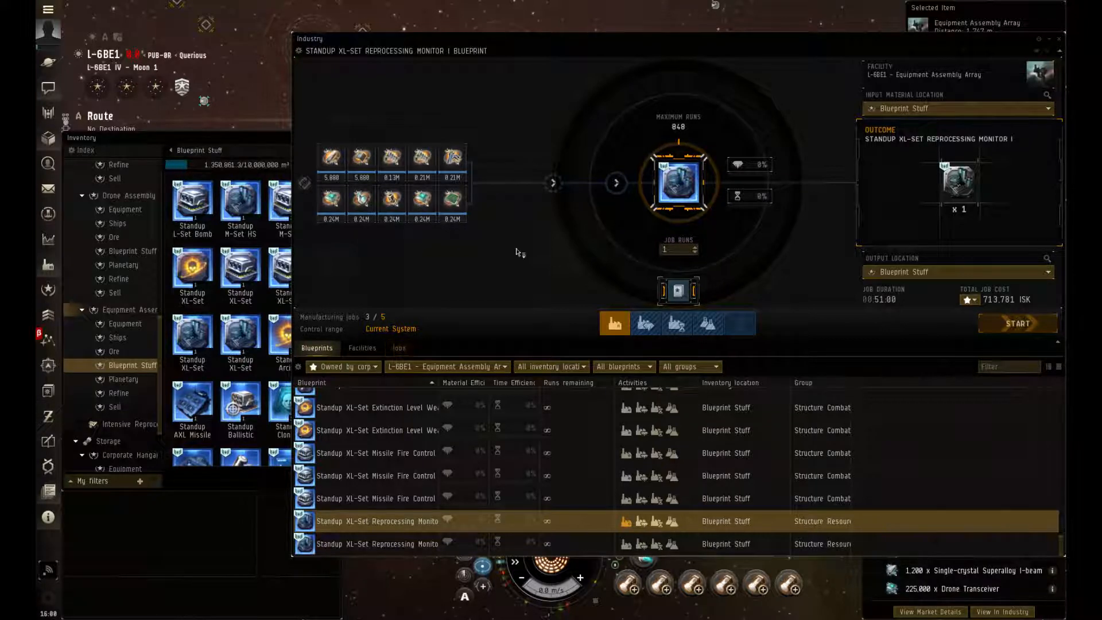
# Load the Standup XL-Set Reprocessing Monitor I blueprint for a one-run 713,781 ISK job
pyautogui.click(398, 347)
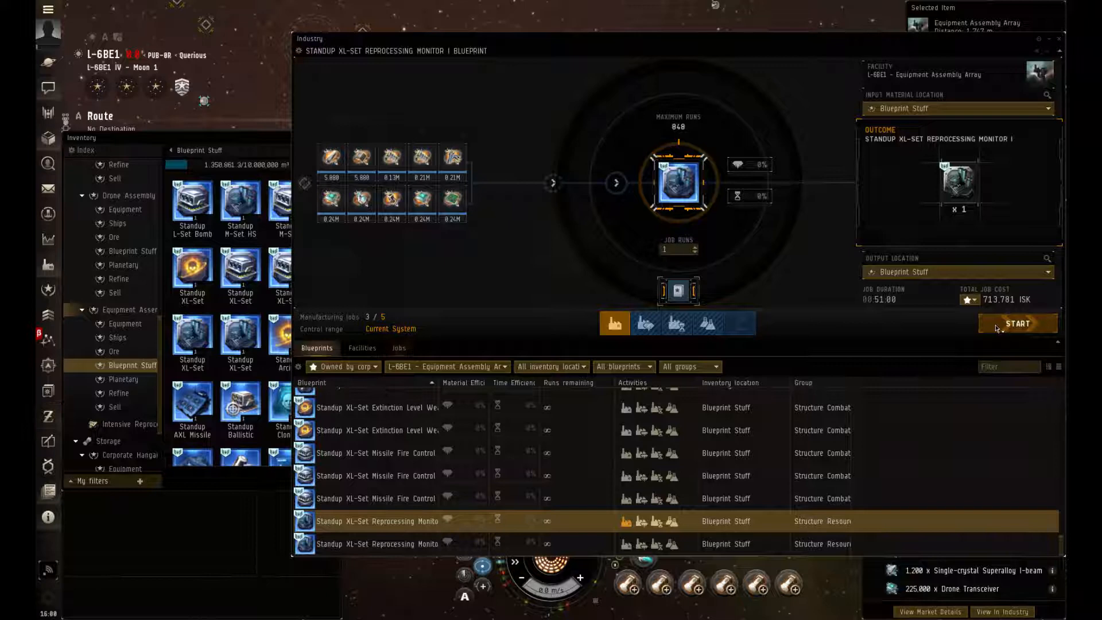
pyautogui.moveTo(788, 441)
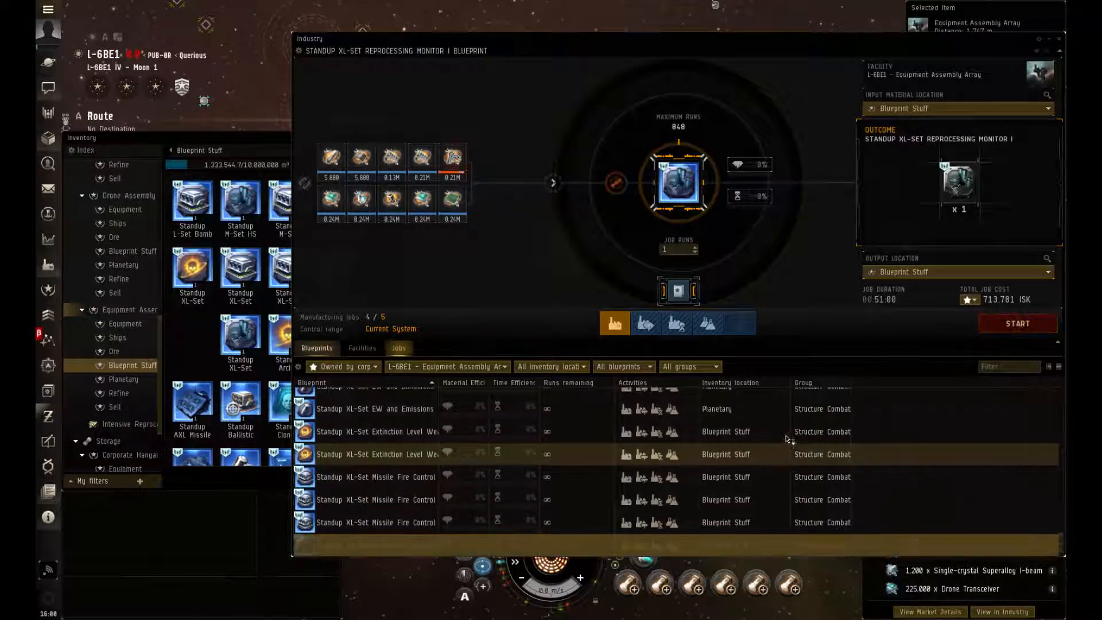
# Start the Reprocessing Monitor manufacturing job, bringing manufacturing jobs to 4 of 5
pyautogui.click(1017, 324)
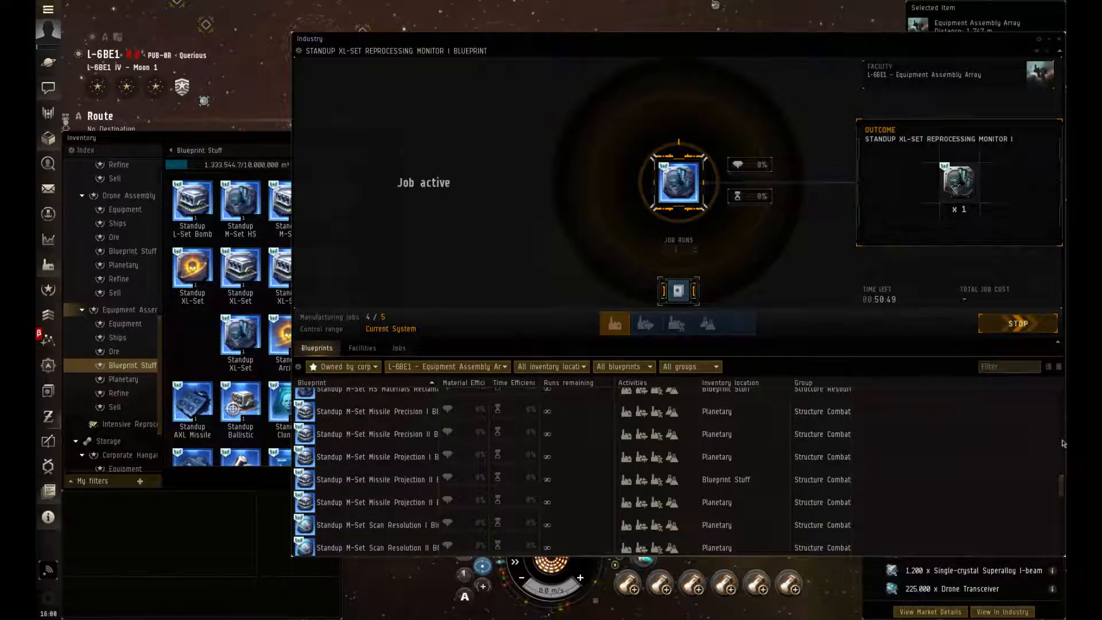
pyautogui.scroll(-3)
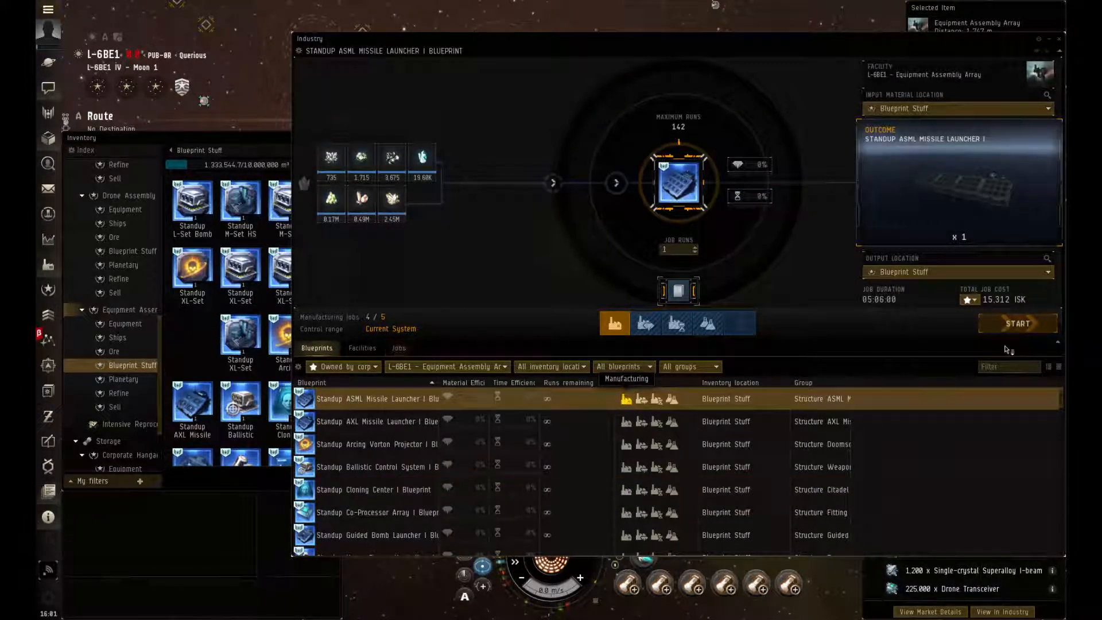
# Start the Standup ASML Missile Launcher I manufacturing job, filling slots to 5 of 5, and switch to Jobs
pyautogui.click(1017, 323)
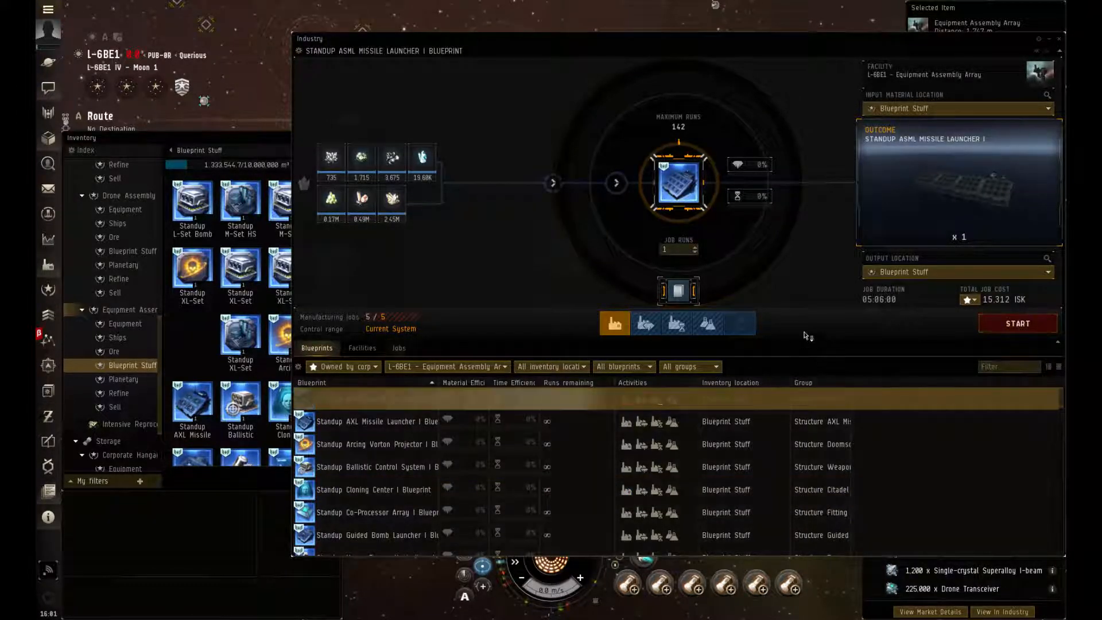
pyautogui.click(1016, 324)
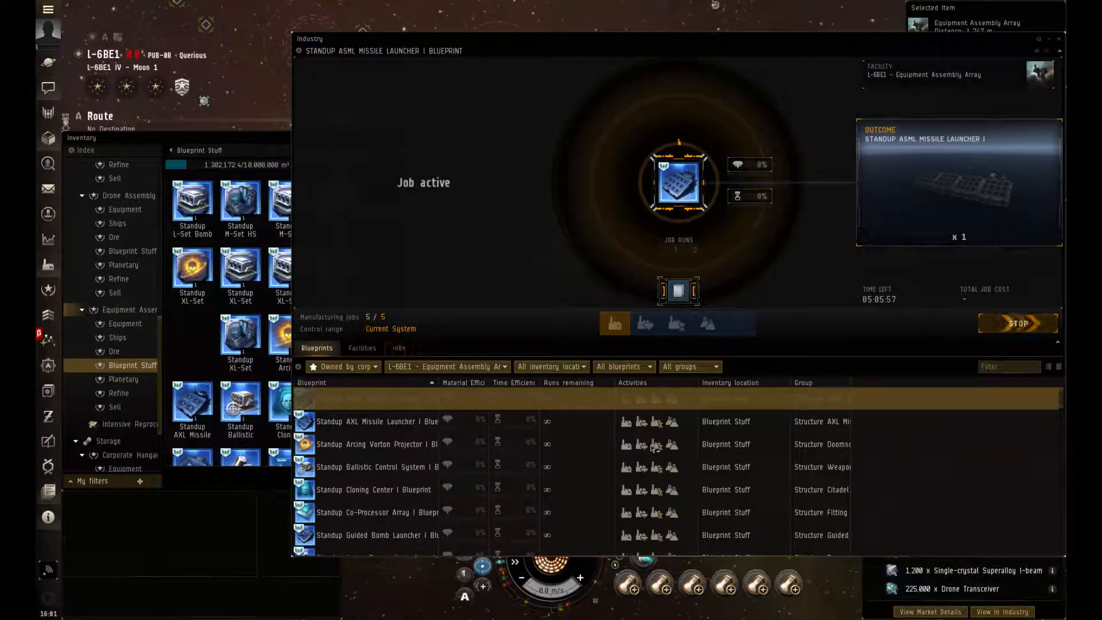
pyautogui.click(398, 348)
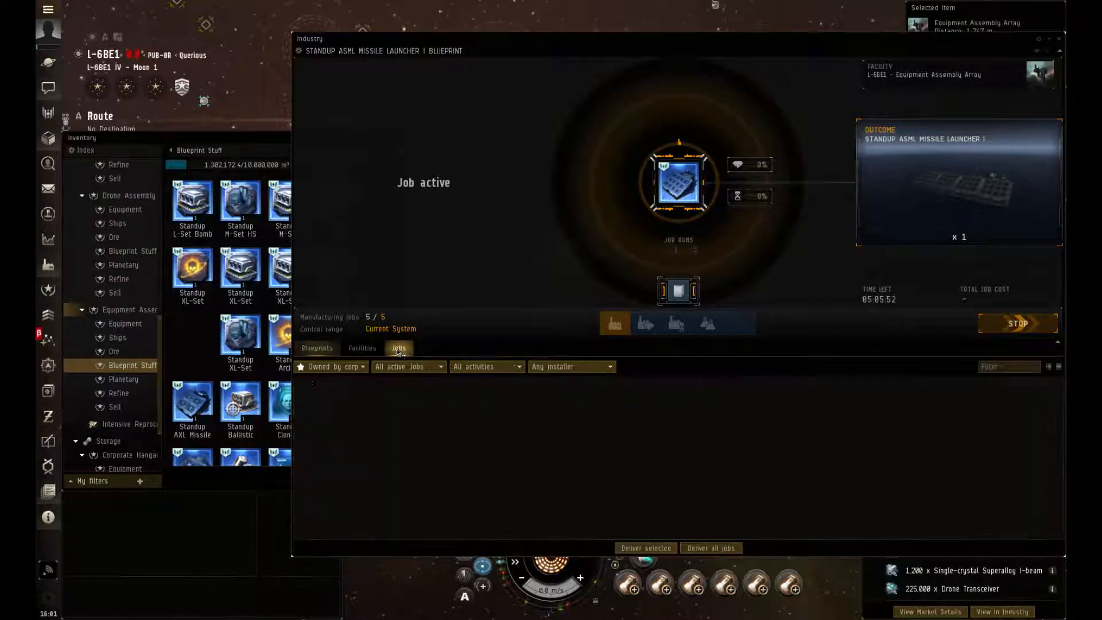
# Show all active industry jobs, topped by the new ASML Missile Launcher and Reprocessing Monitor jobs
pyautogui.click(398, 348)
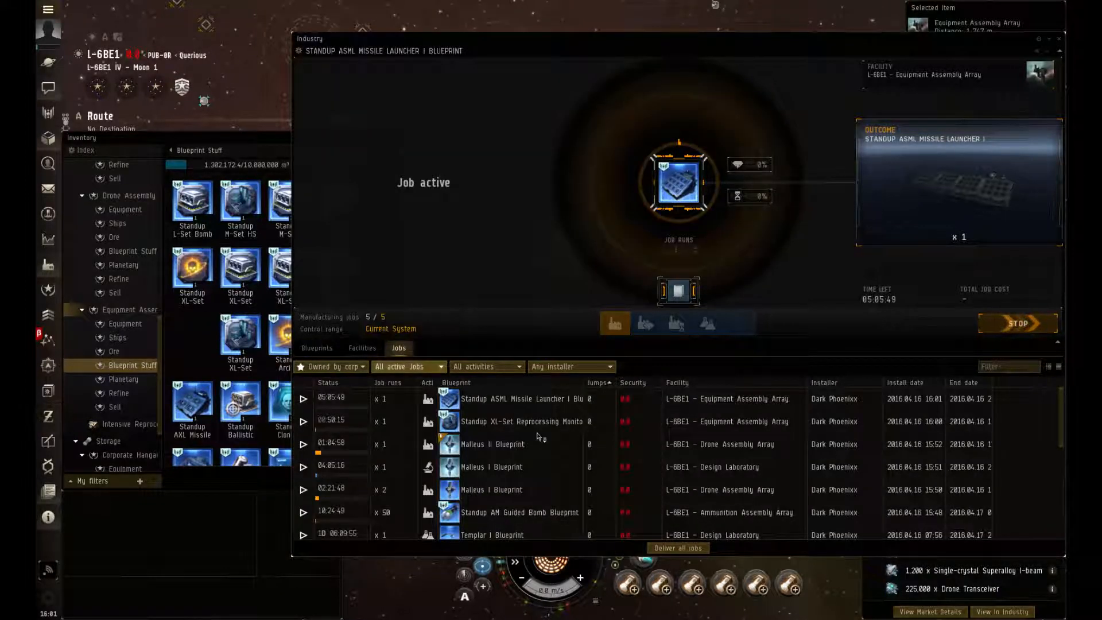
pyautogui.click(524, 422)
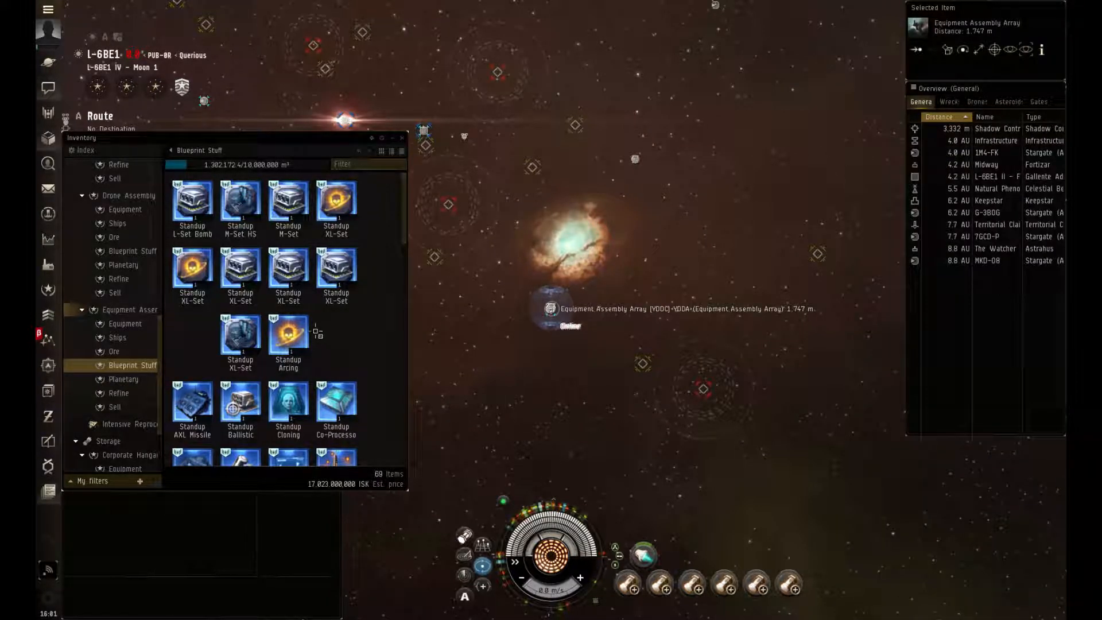
pyautogui.moveTo(623, 256)
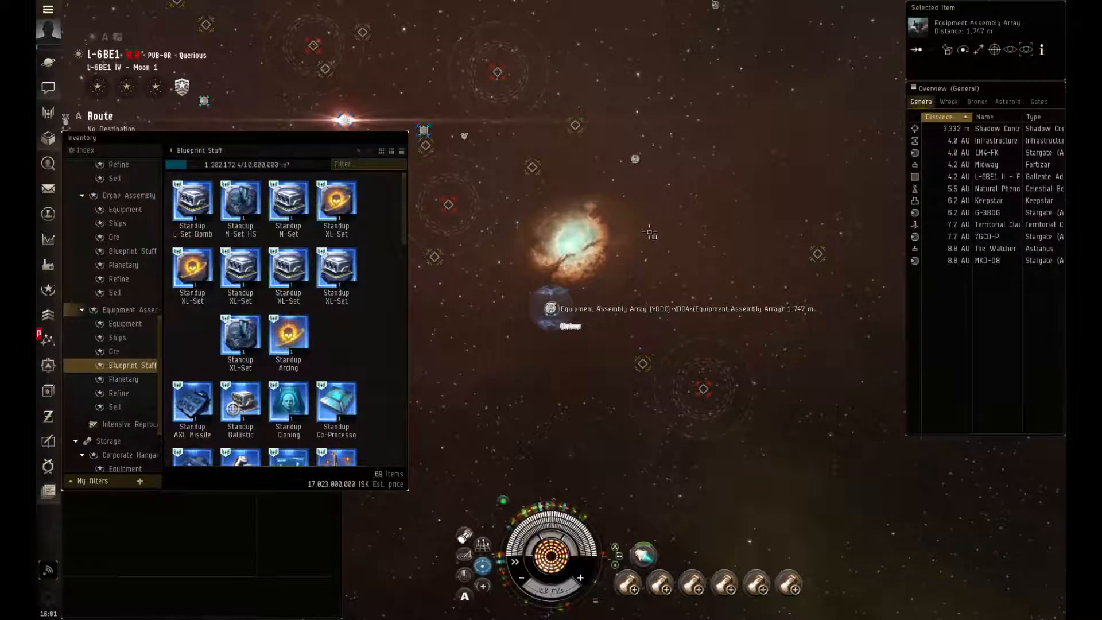
pyautogui.moveTo(659, 213)
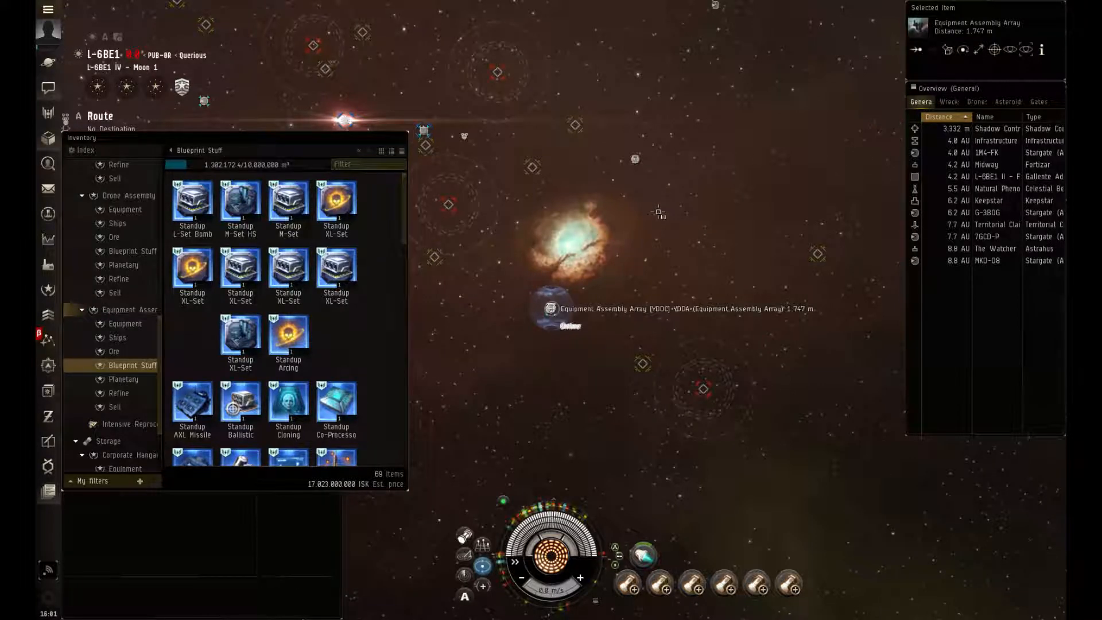